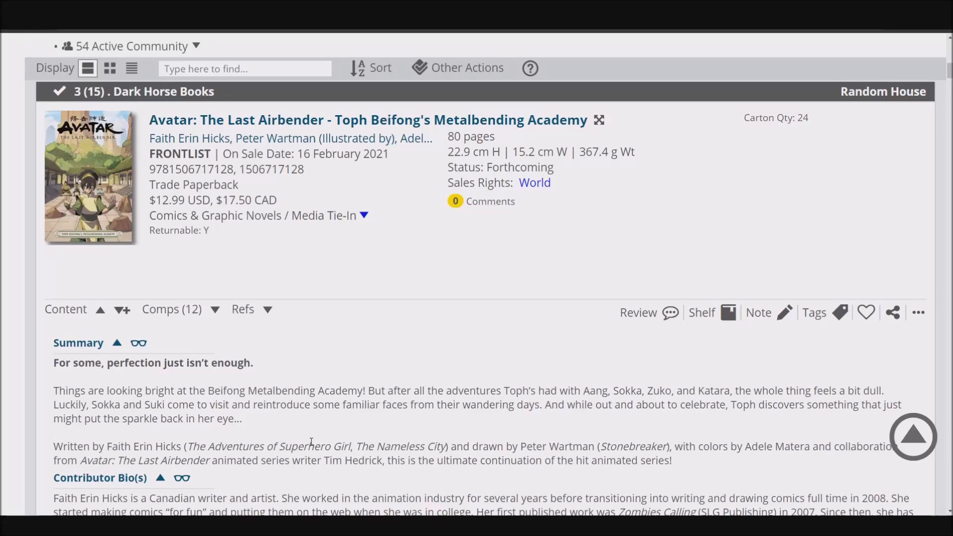
mouse_move(5, 296)
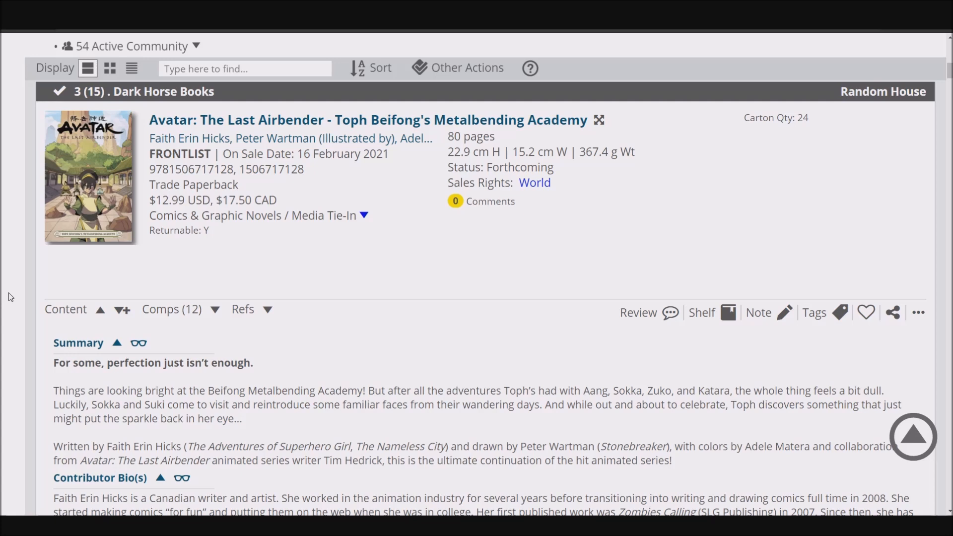
mouse_move(208, 127)
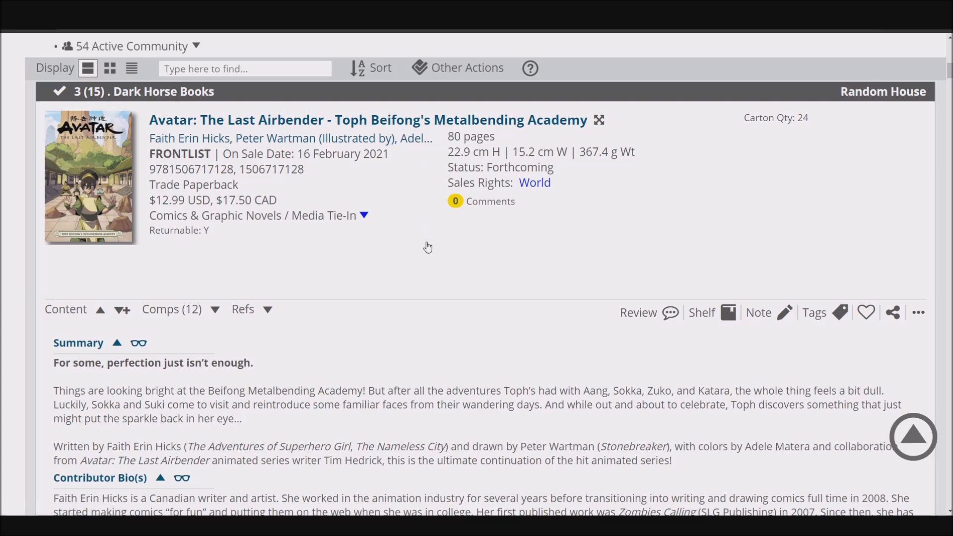
mouse_move(104, 147)
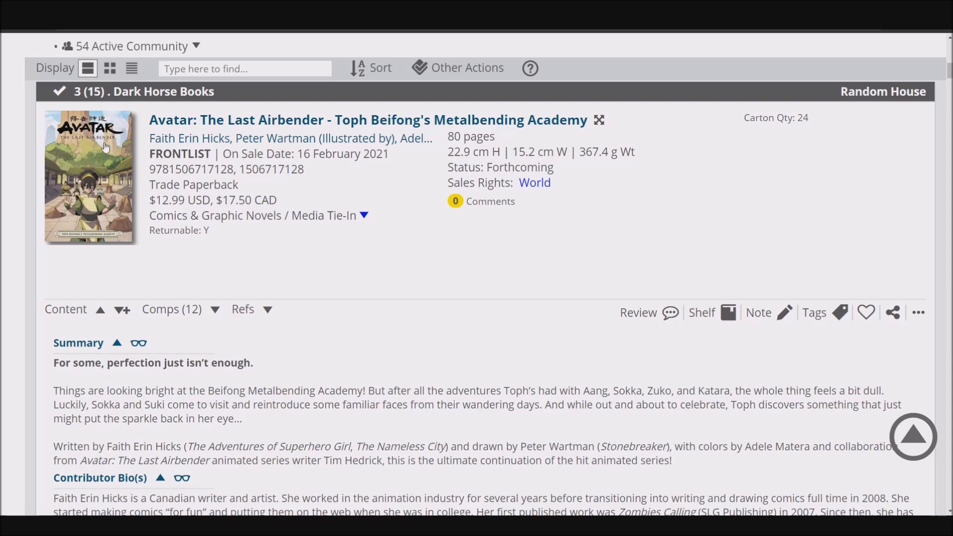
mouse_move(61, 428)
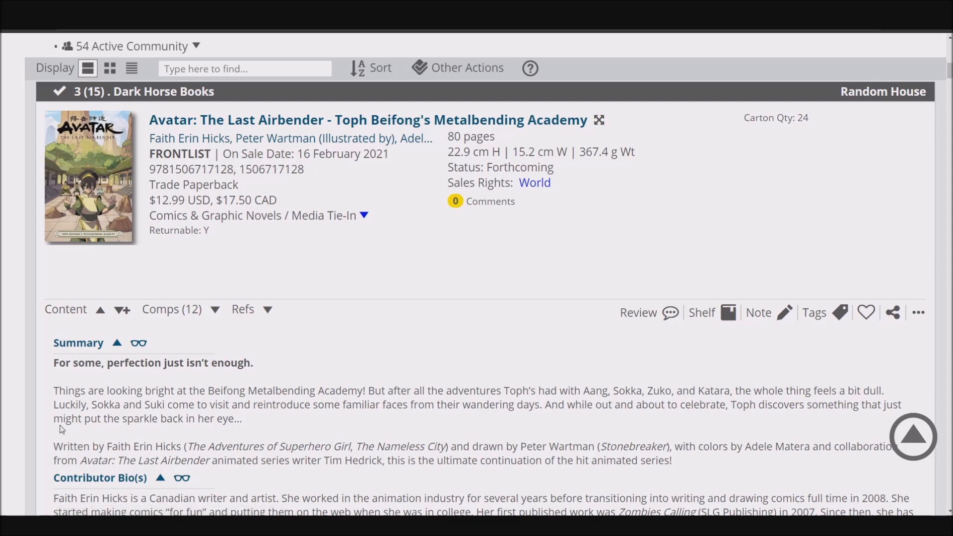
Highlight the Summary sentence about Sokka and Suki visiting Toph.
scroll(down, 3)
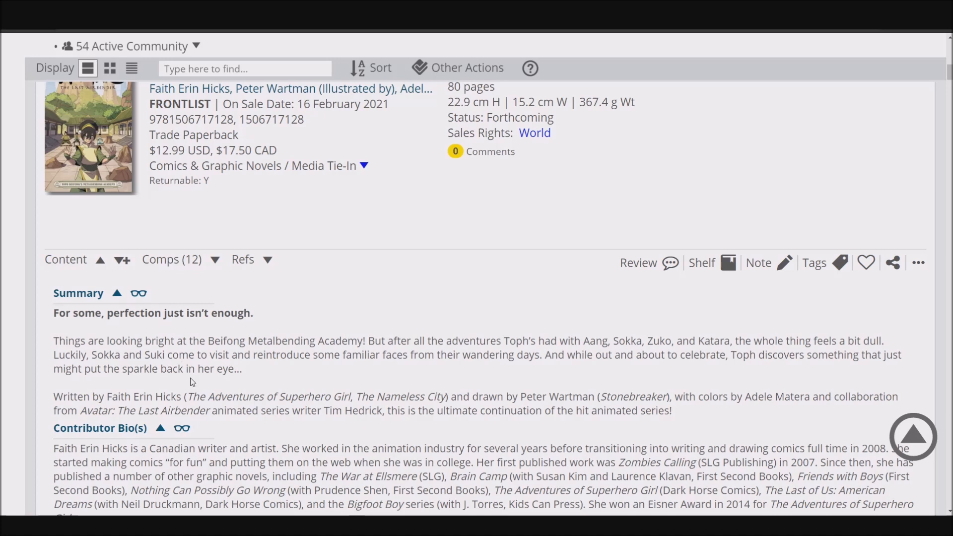
mouse_move(207, 389)
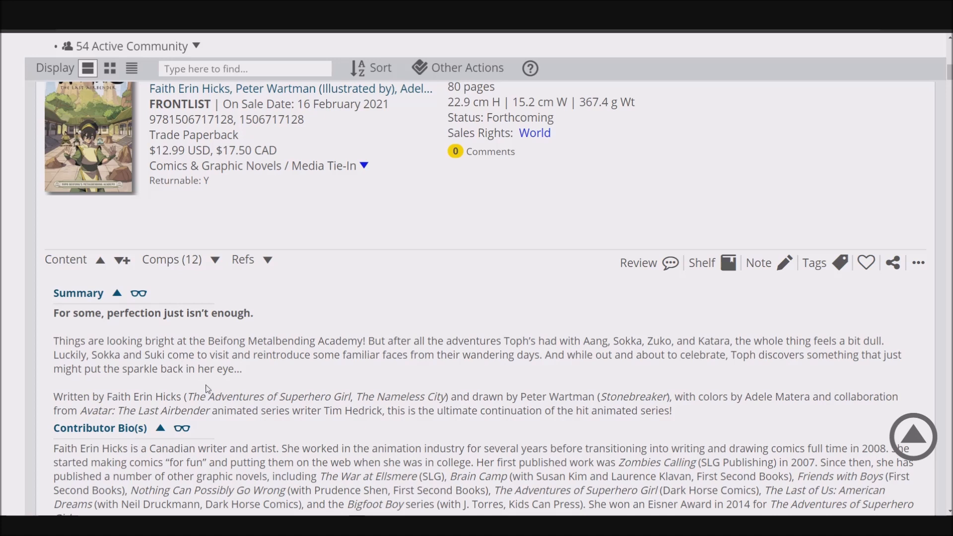
mouse_move(216, 393)
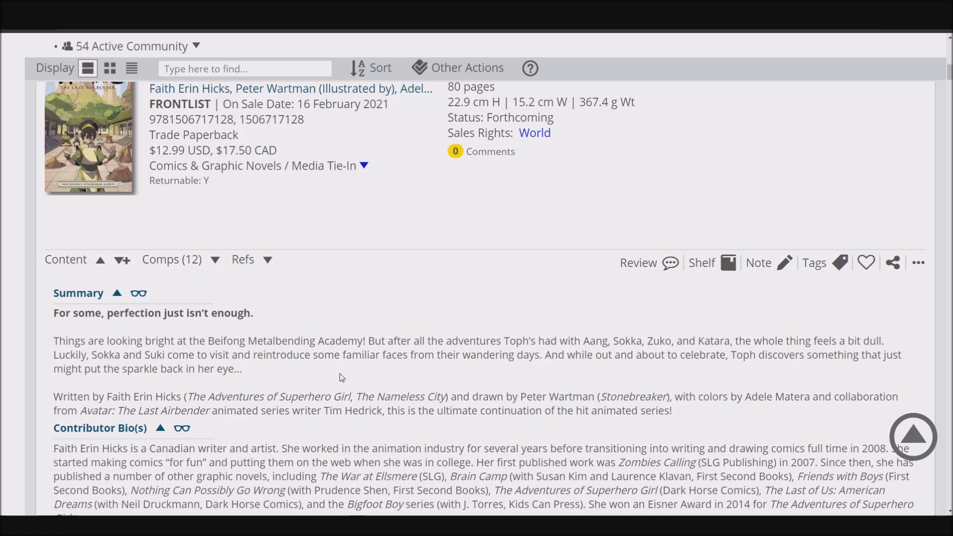
drag(92, 355, 228, 355)
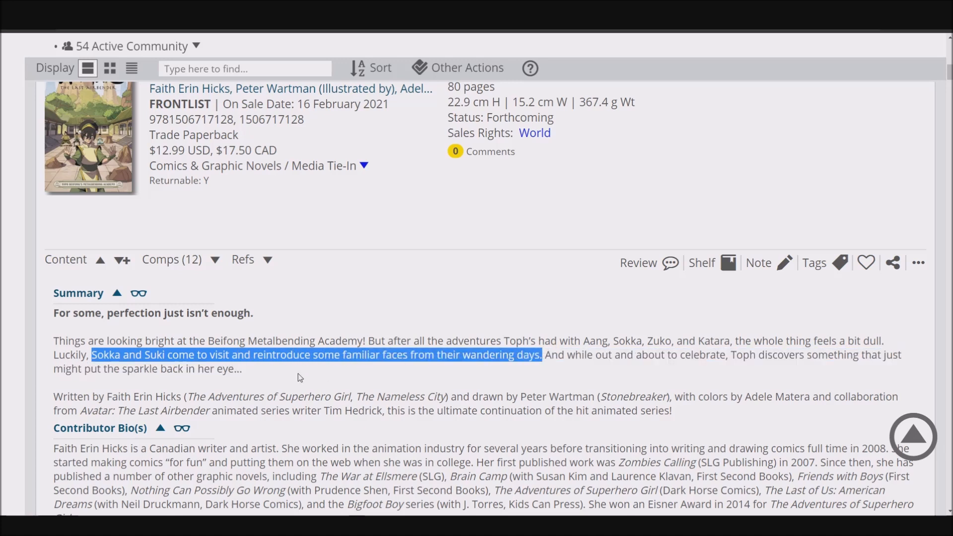
mouse_move(355, 377)
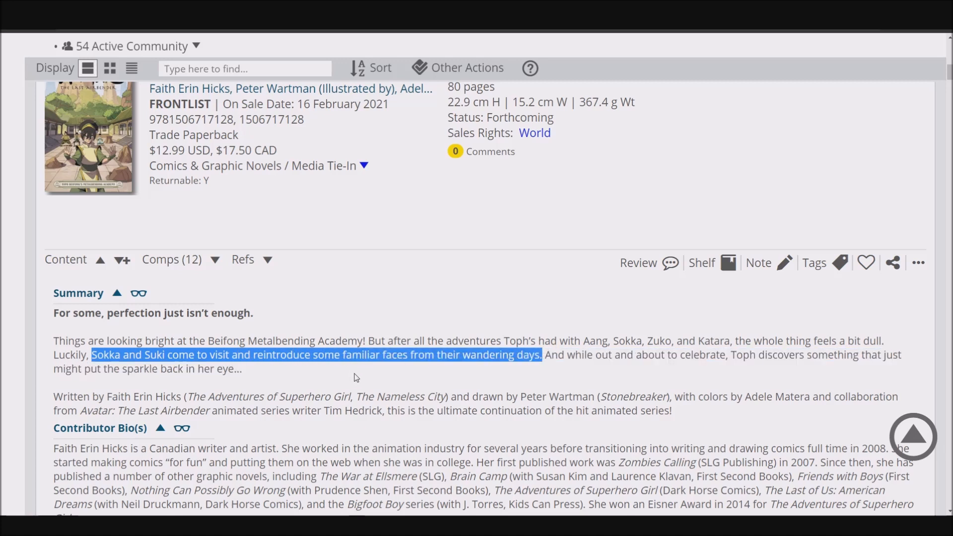
mouse_move(769, 355)
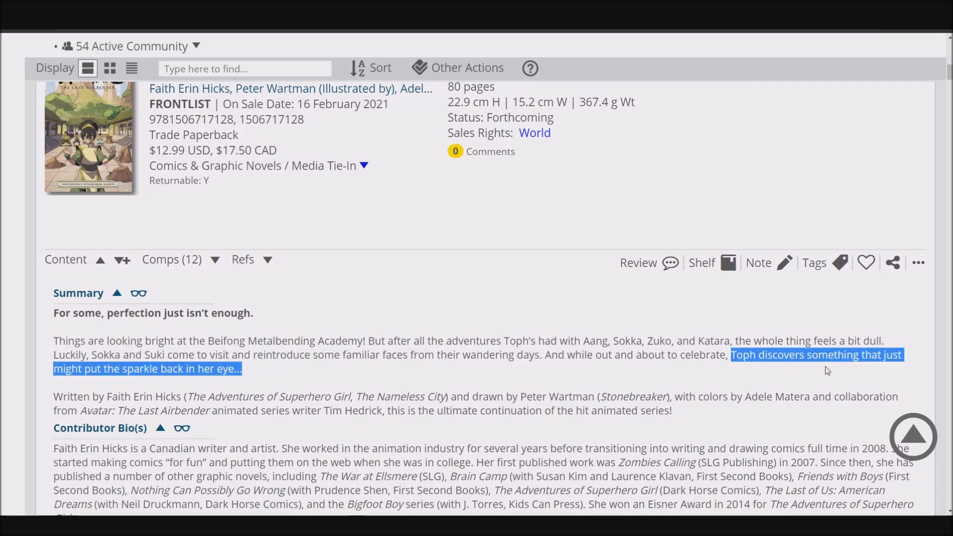
mouse_move(666, 380)
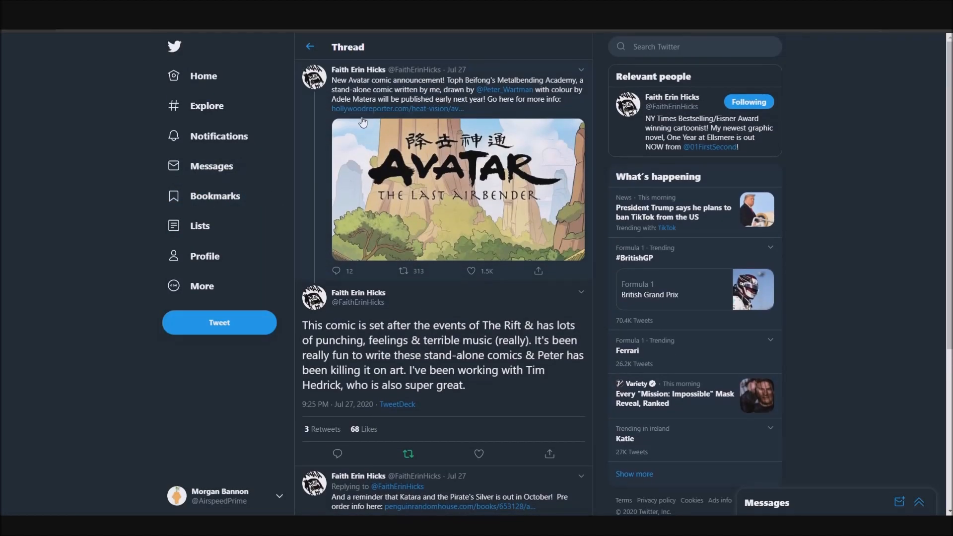
mouse_move(371, 118)
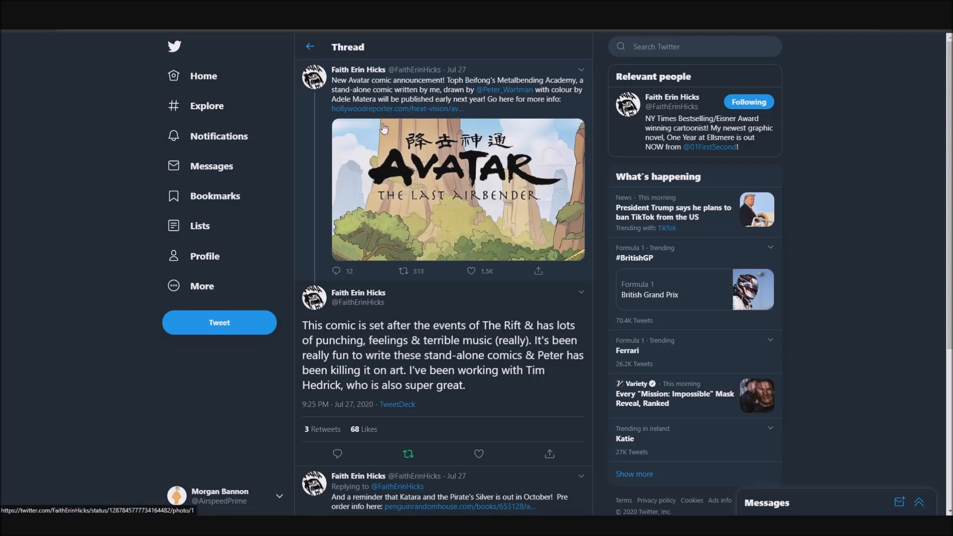
mouse_move(387, 127)
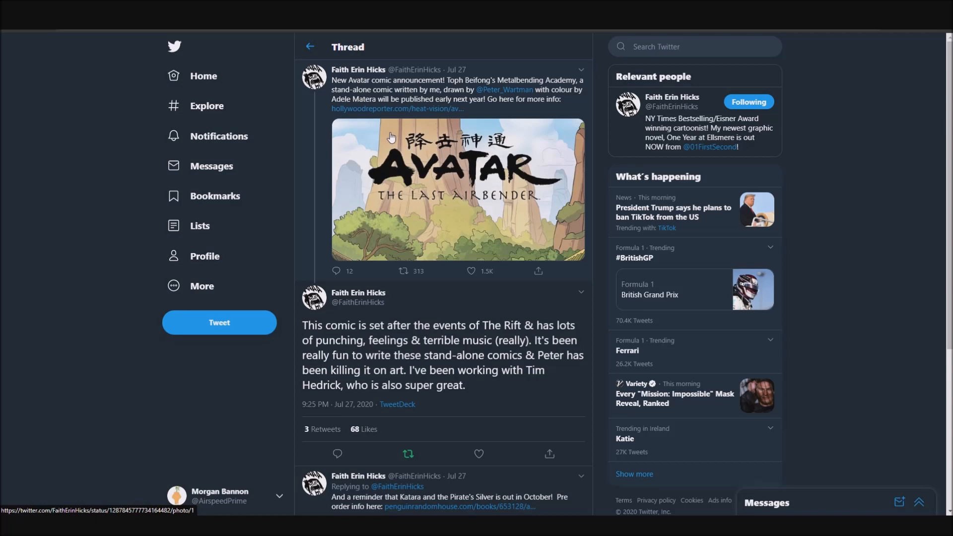
mouse_move(384, 135)
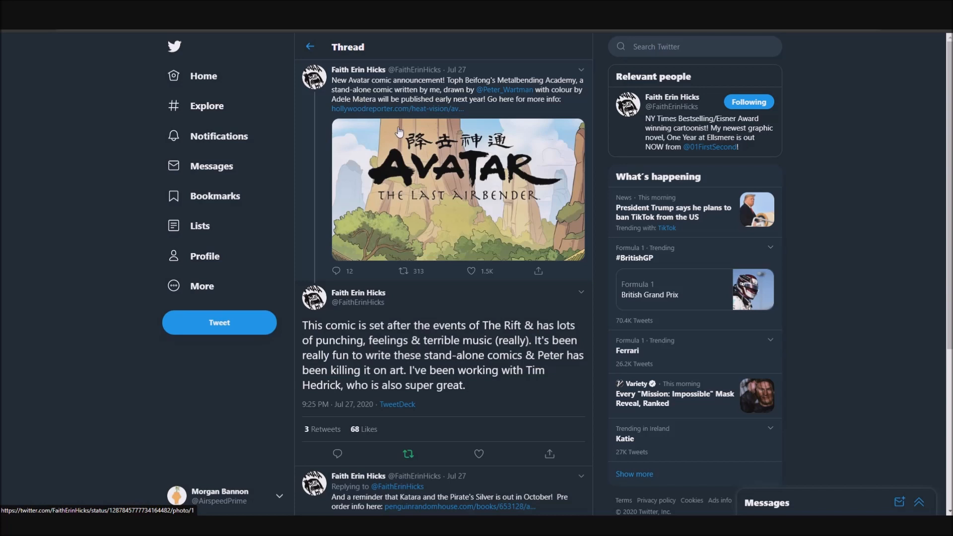
mouse_move(389, 131)
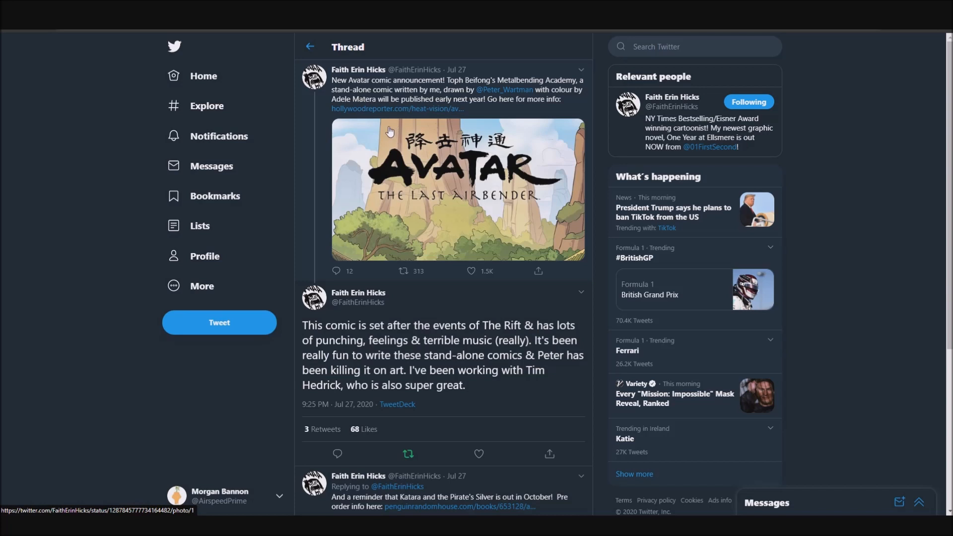
mouse_move(398, 108)
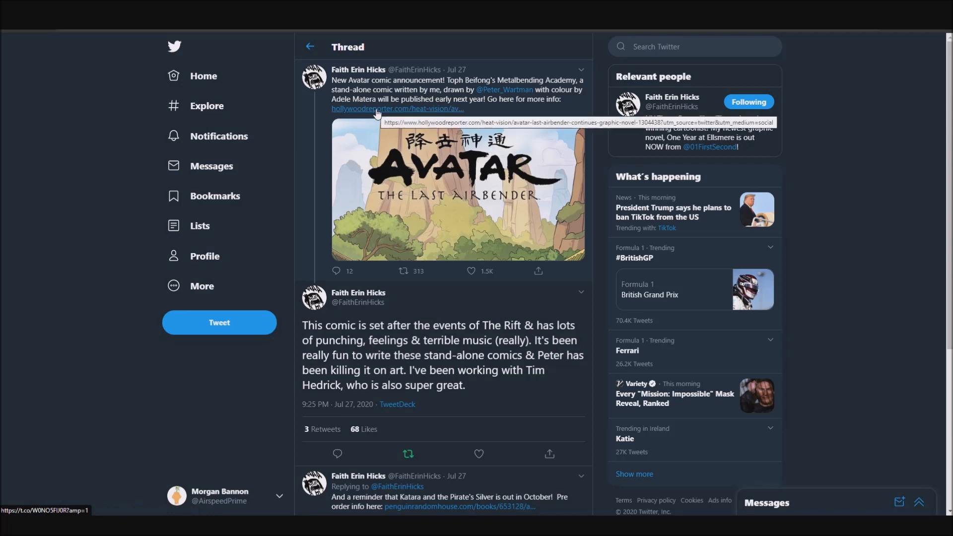
mouse_move(420, 92)
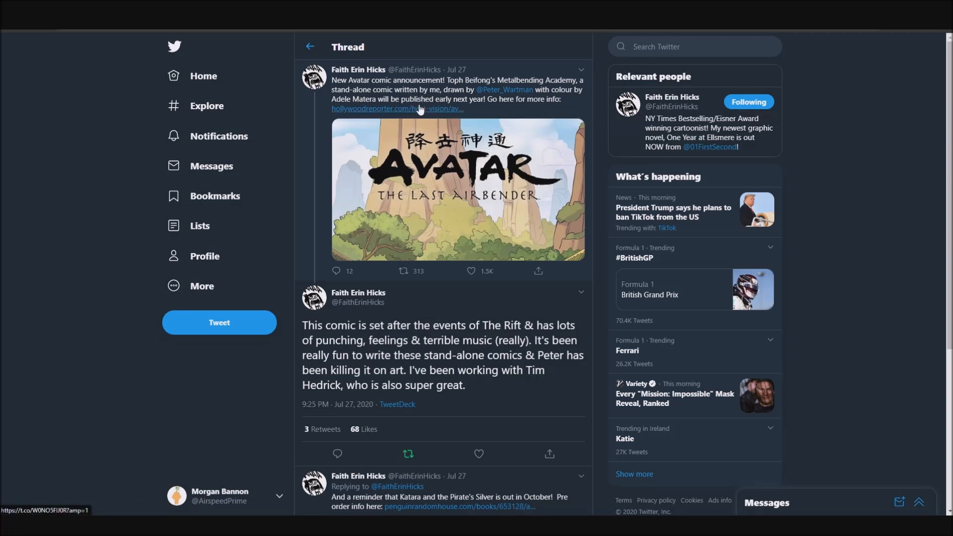
mouse_move(309, 328)
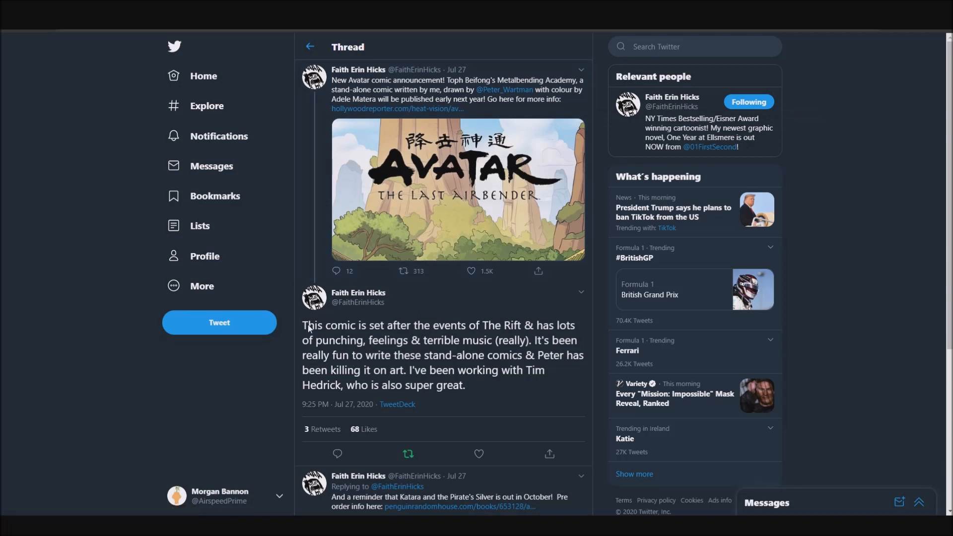
mouse_move(447, 338)
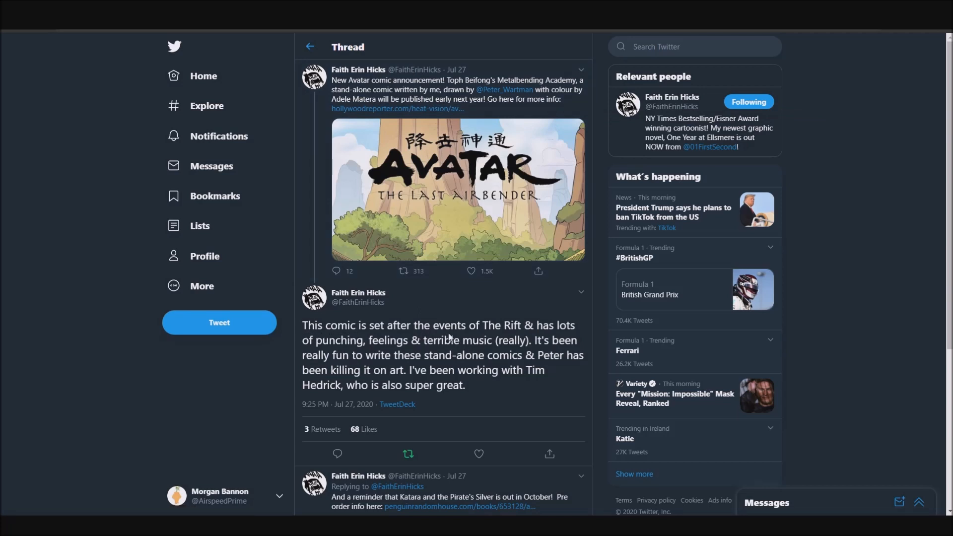
mouse_move(333, 353)
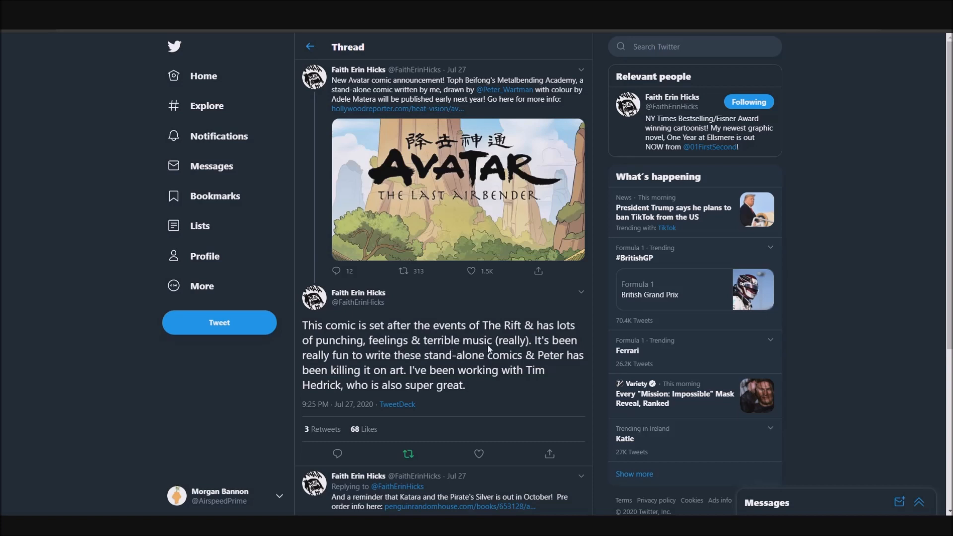
mouse_move(417, 346)
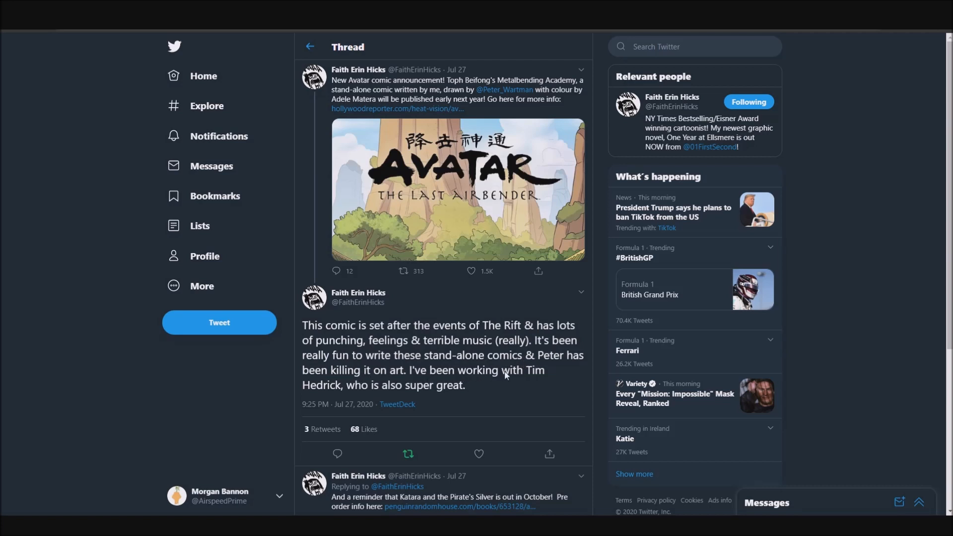
mouse_move(468, 389)
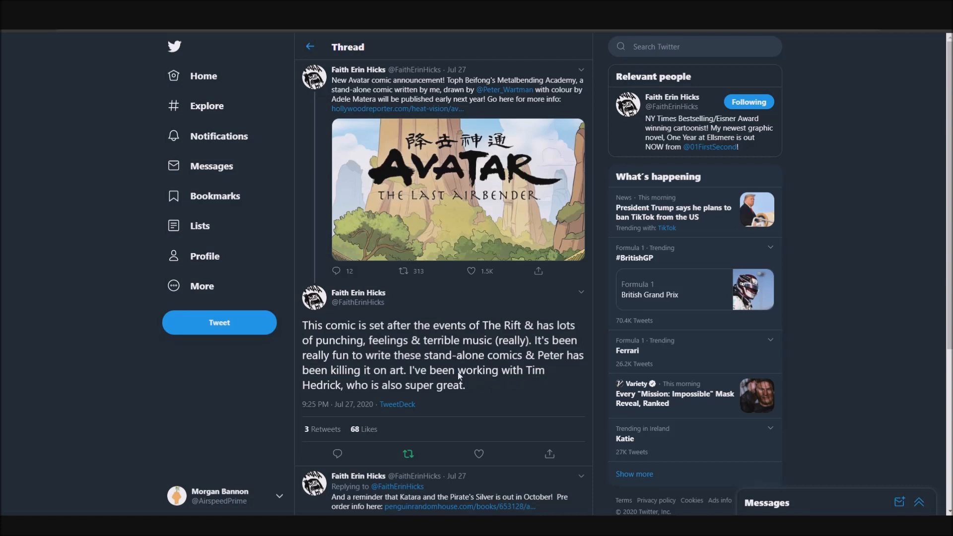
mouse_move(462, 374)
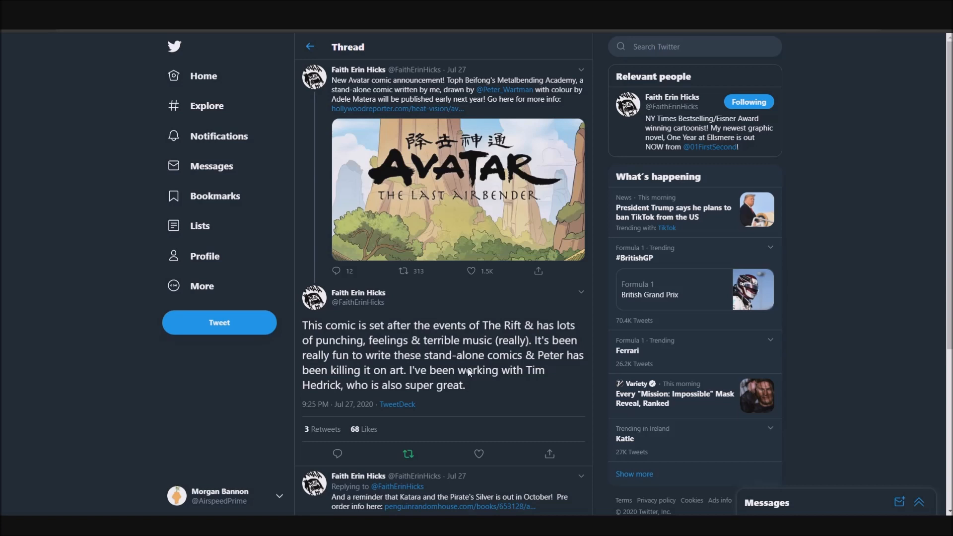
mouse_move(476, 369)
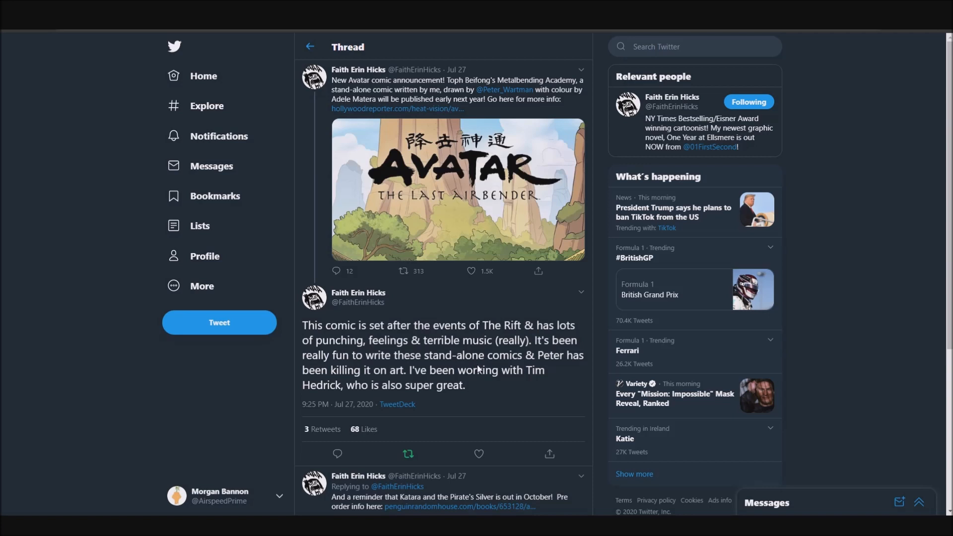
mouse_move(473, 361)
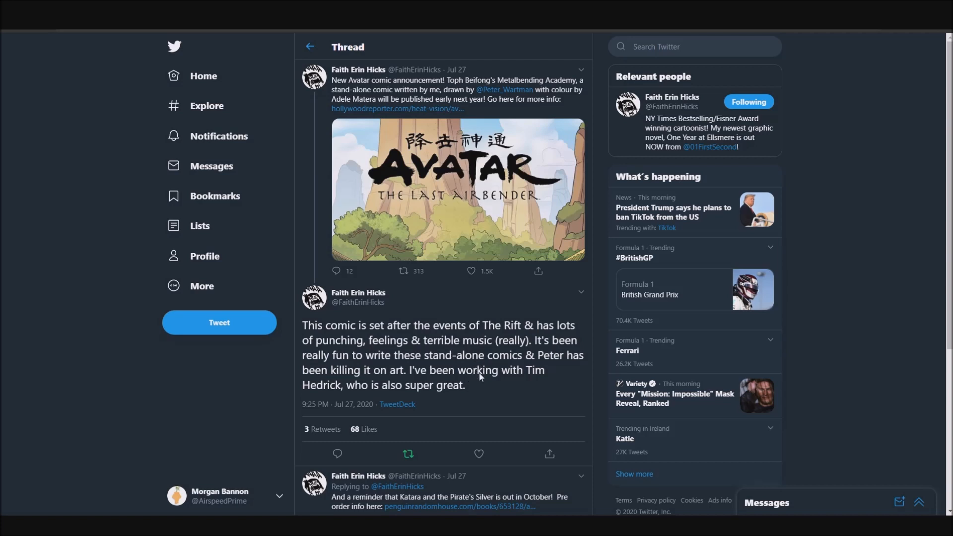
mouse_move(530, 379)
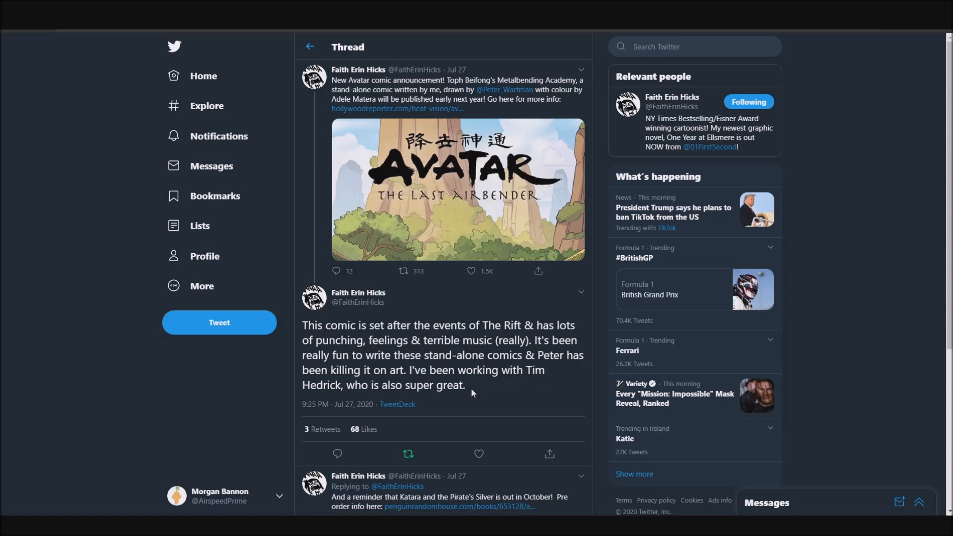
mouse_move(475, 389)
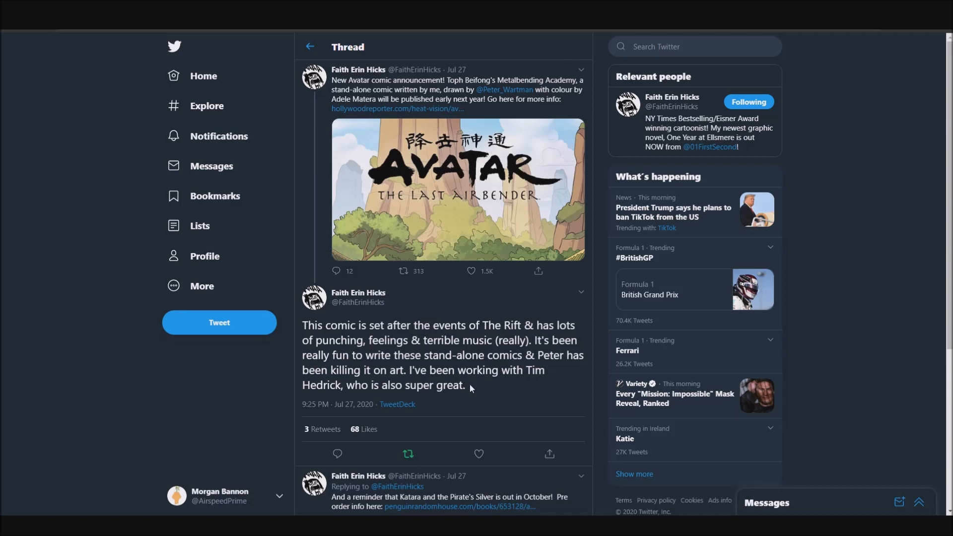
mouse_move(475, 385)
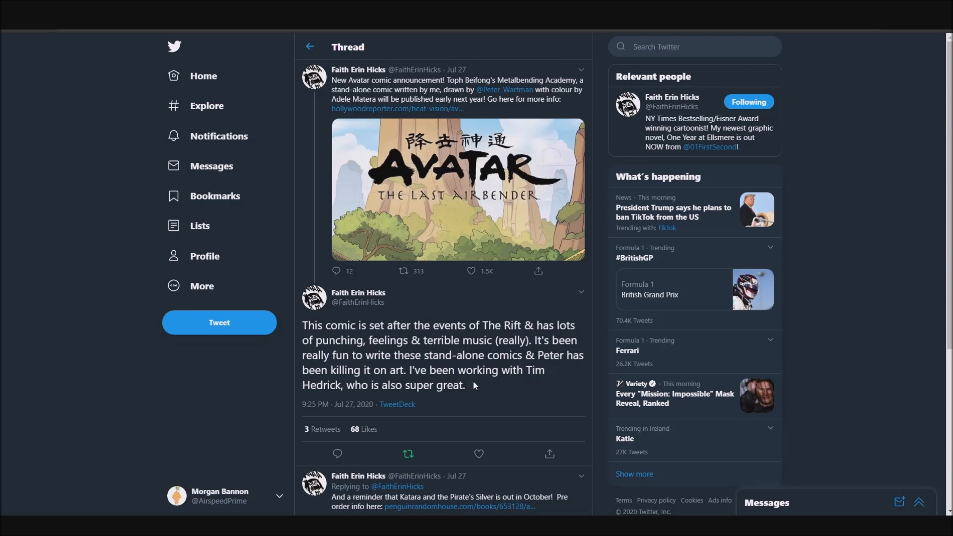
mouse_move(473, 385)
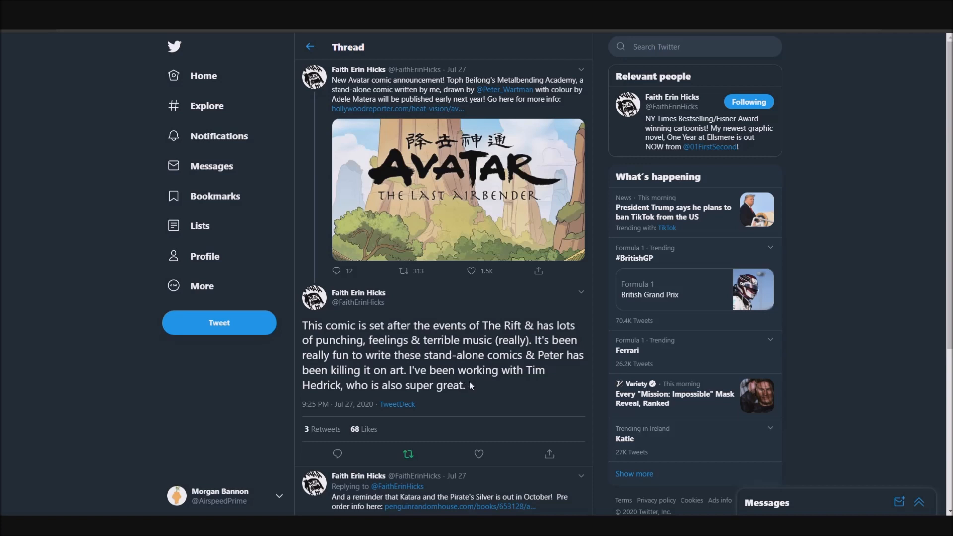
mouse_move(482, 331)
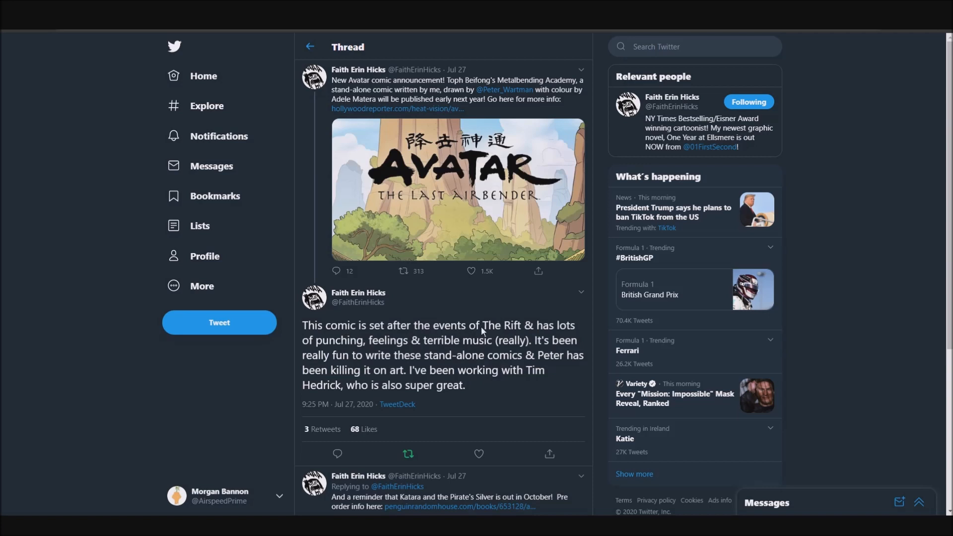
mouse_move(512, 333)
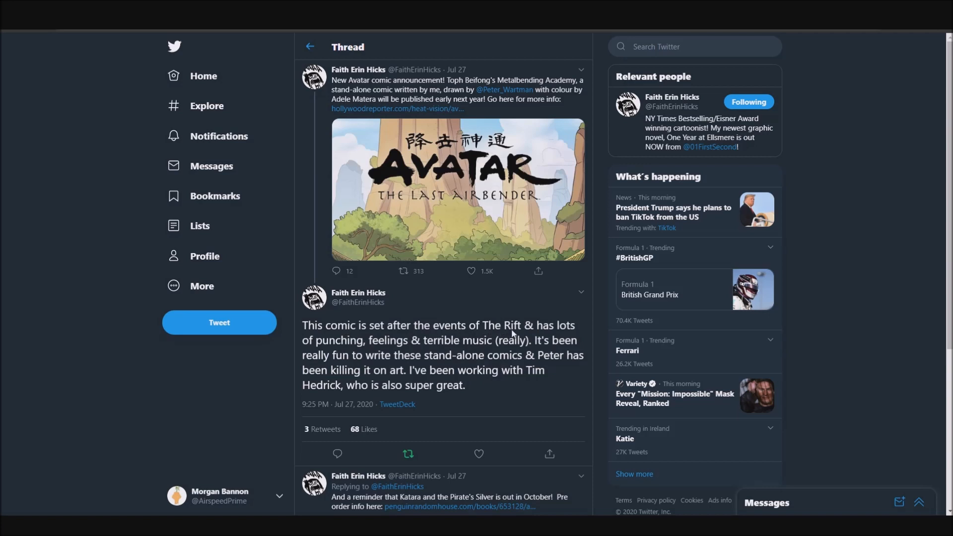
mouse_move(491, 353)
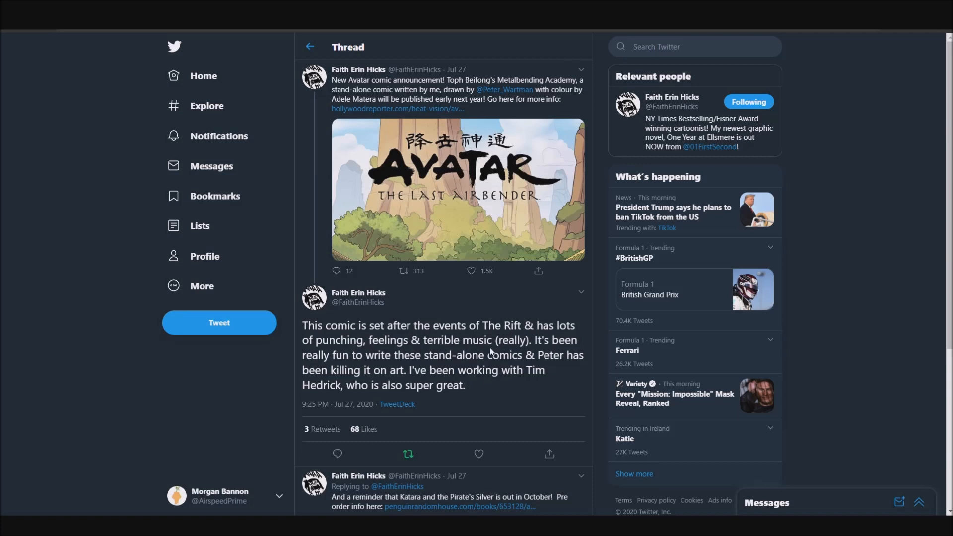
mouse_move(480, 365)
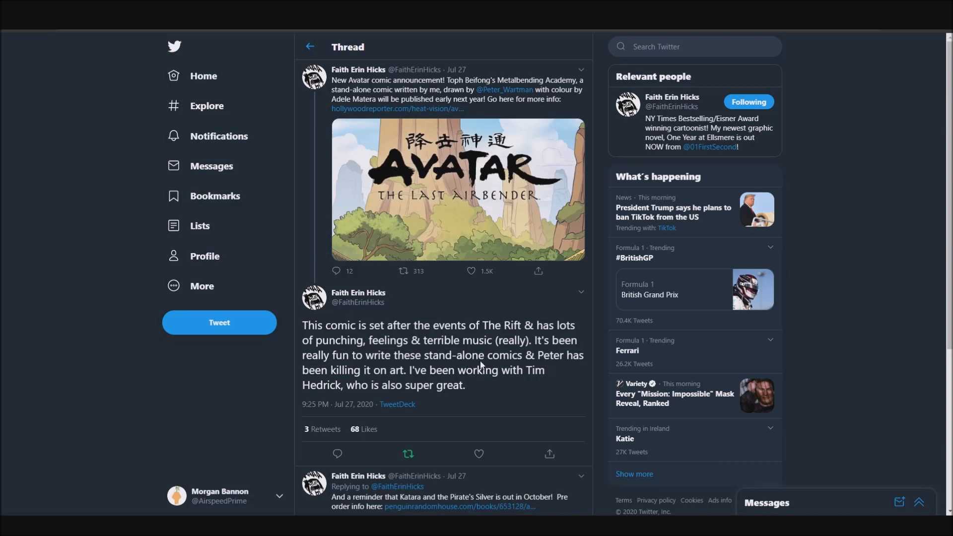
mouse_move(478, 359)
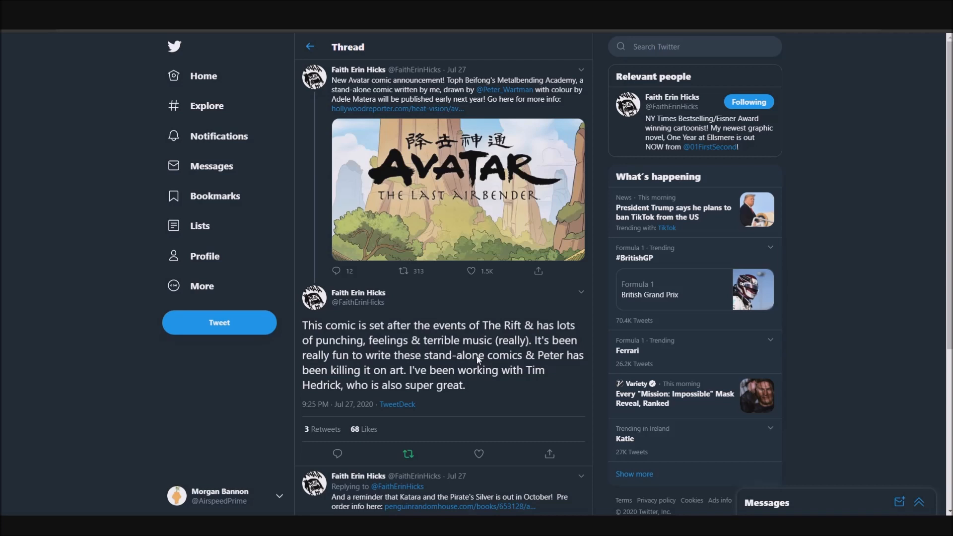
mouse_move(490, 355)
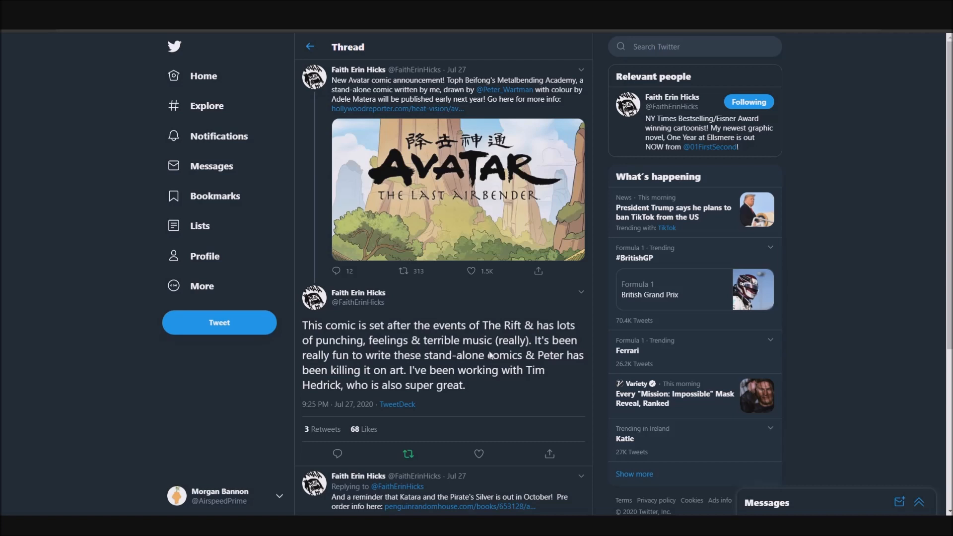
mouse_move(500, 358)
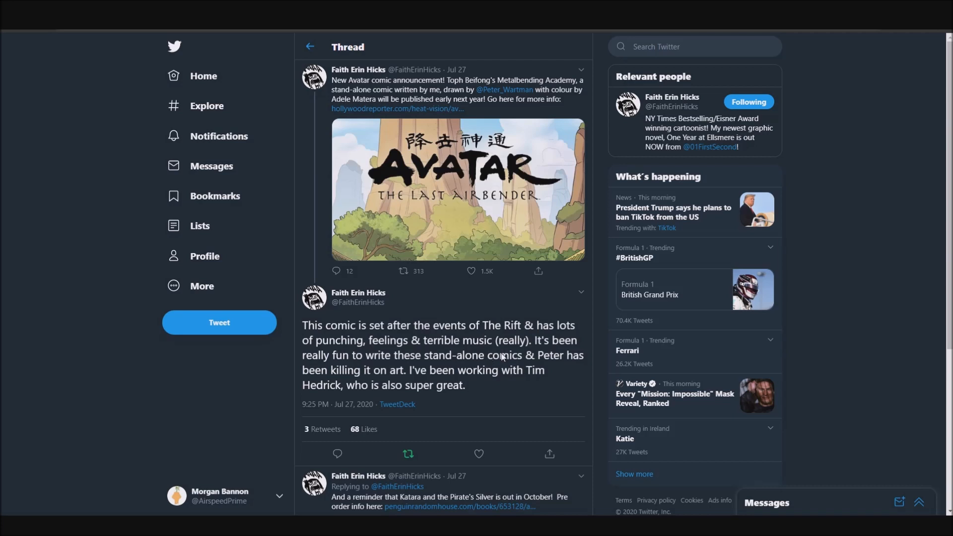
mouse_move(499, 363)
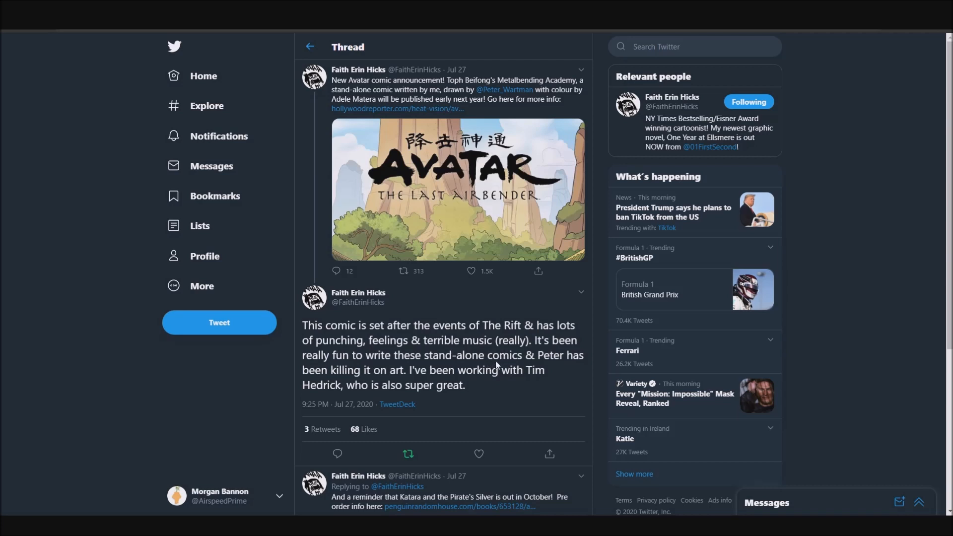
mouse_move(423, 347)
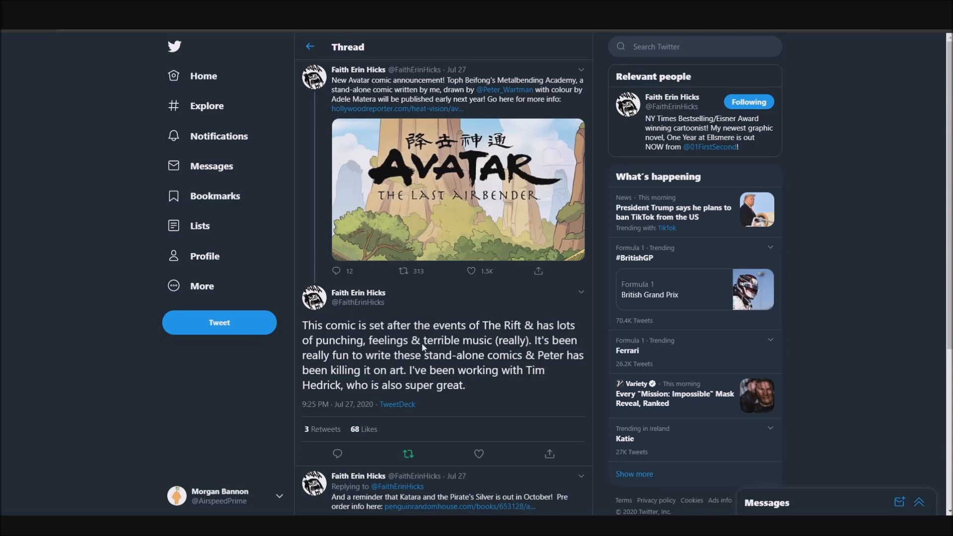
drag(424, 339, 528, 340)
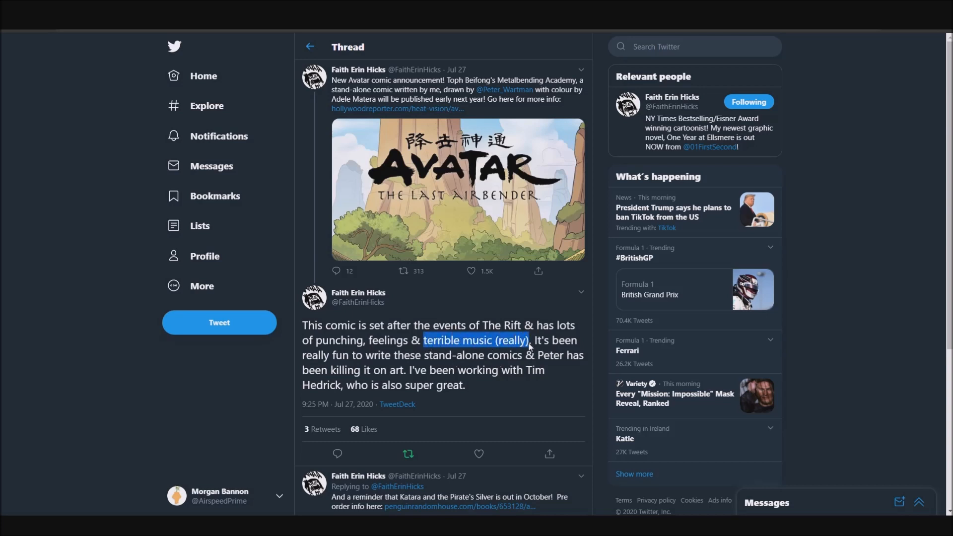
mouse_move(501, 364)
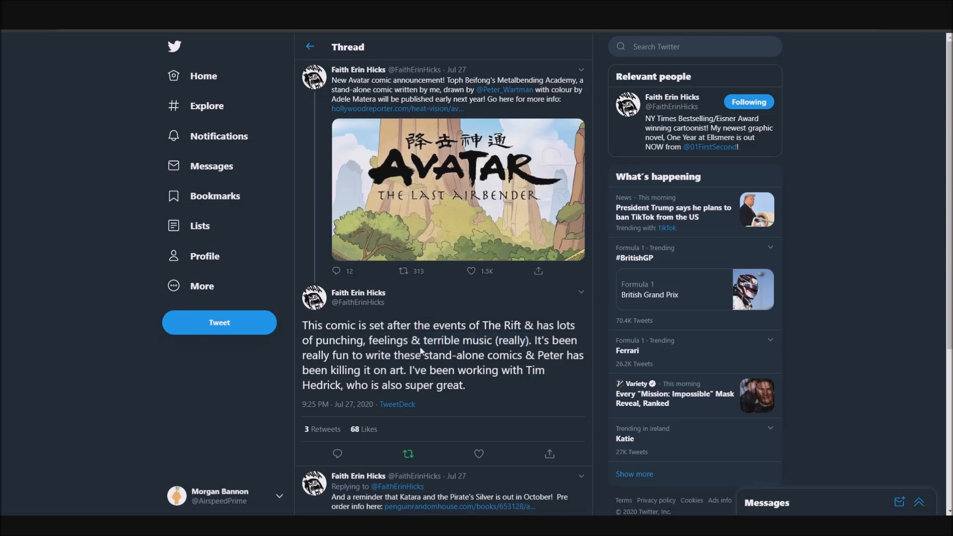
mouse_move(433, 351)
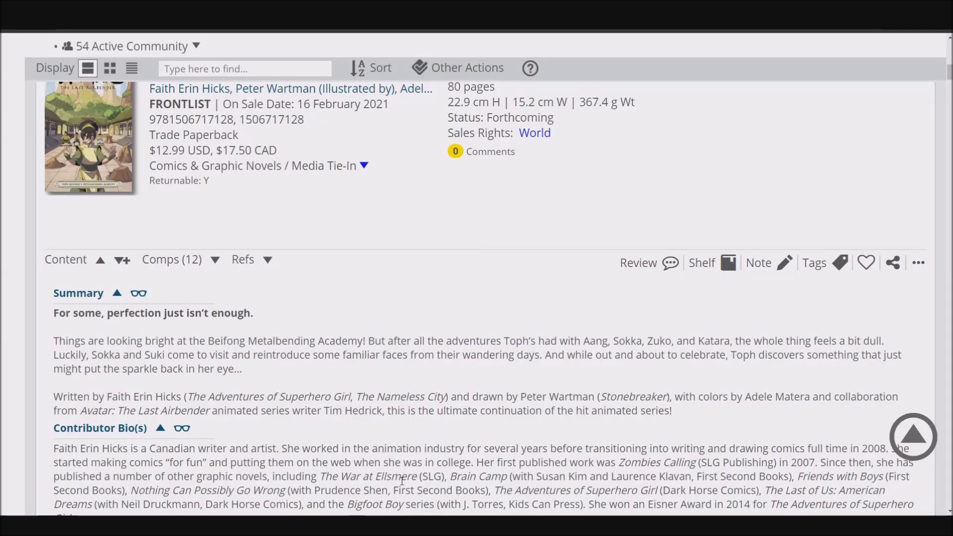
drag(334, 355, 522, 355)
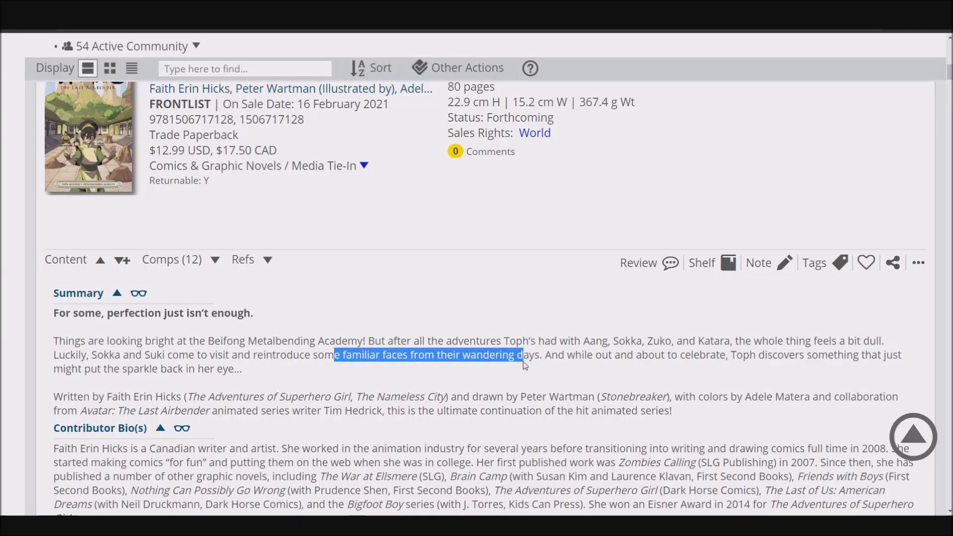
click(539, 355)
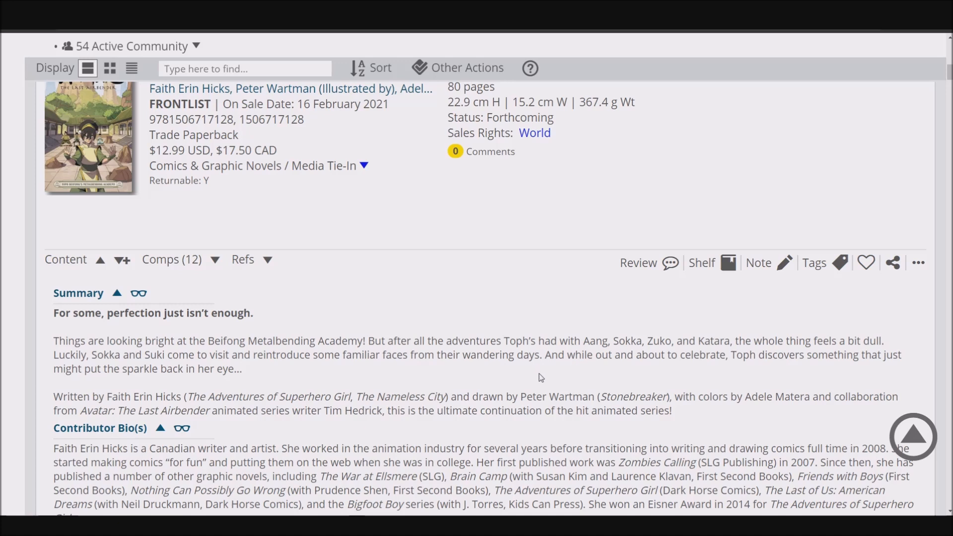
mouse_move(530, 390)
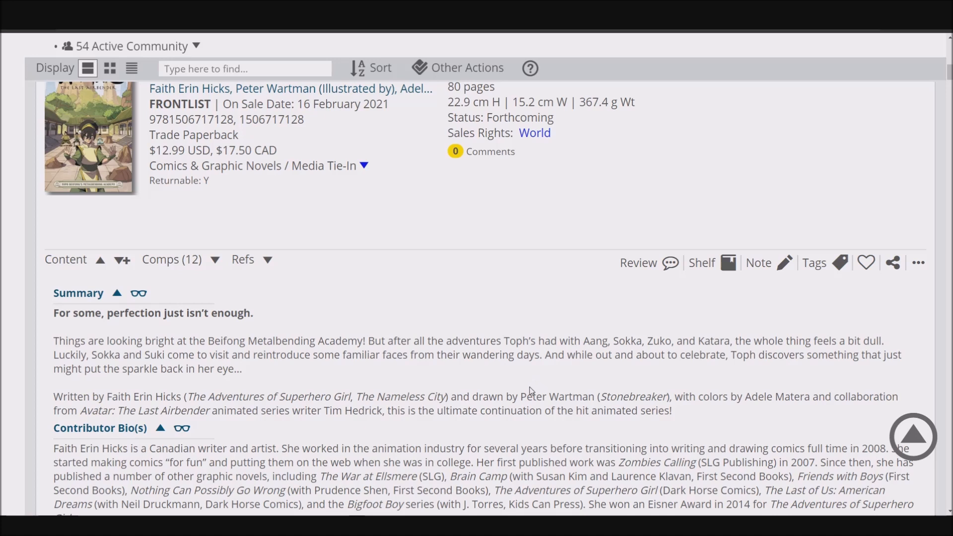
mouse_move(531, 392)
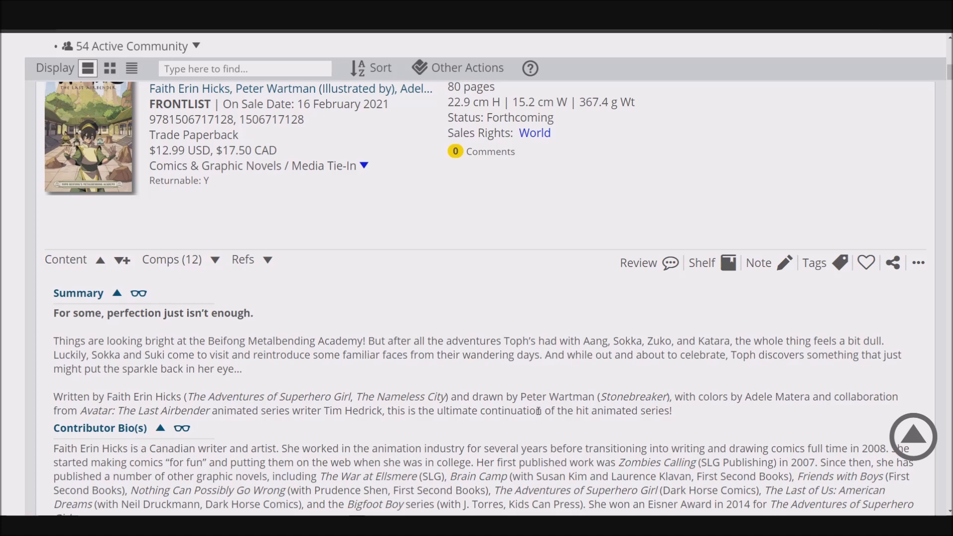
mouse_move(519, 425)
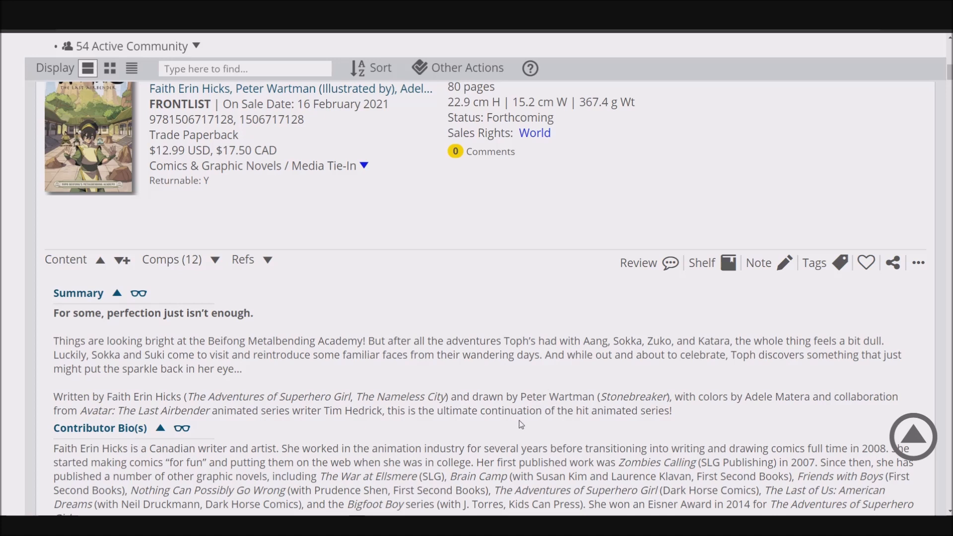
mouse_move(438, 393)
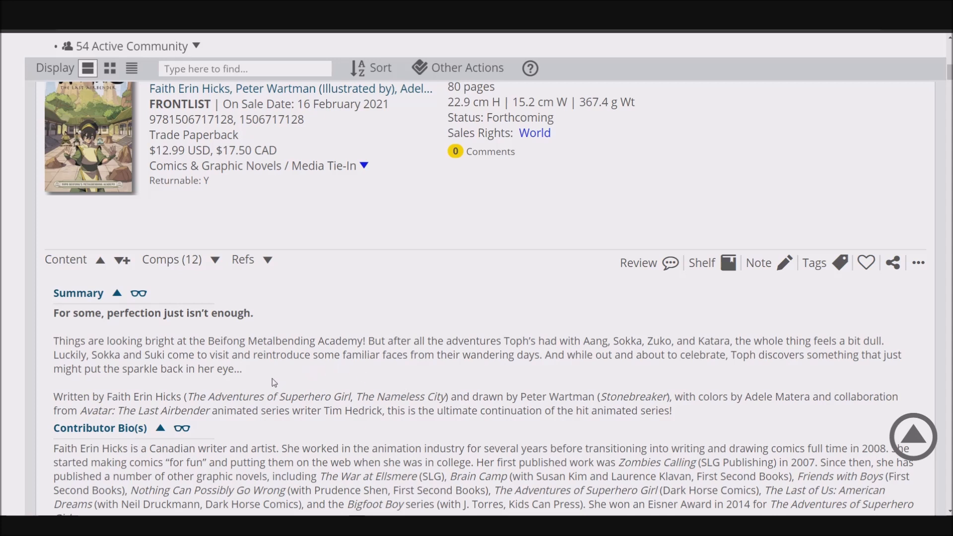
mouse_move(259, 378)
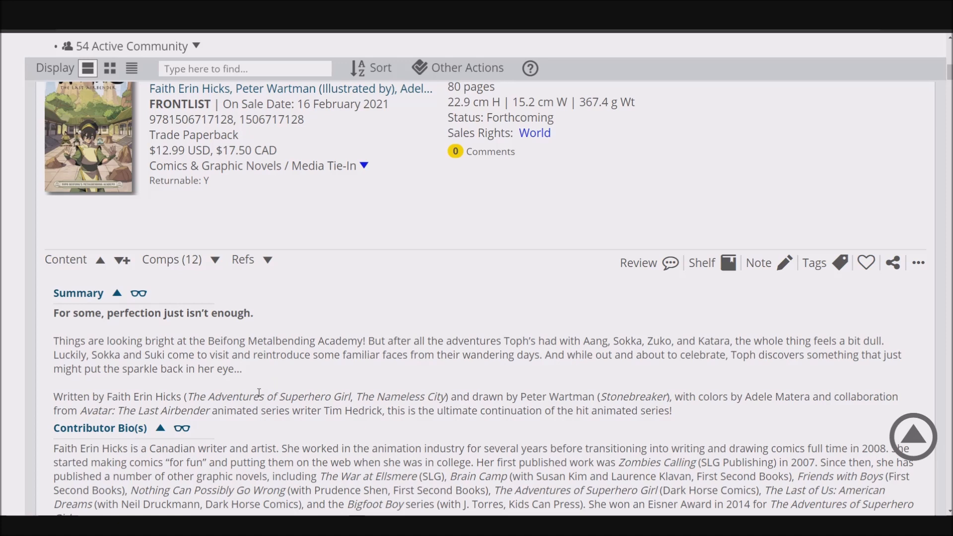
mouse_move(272, 394)
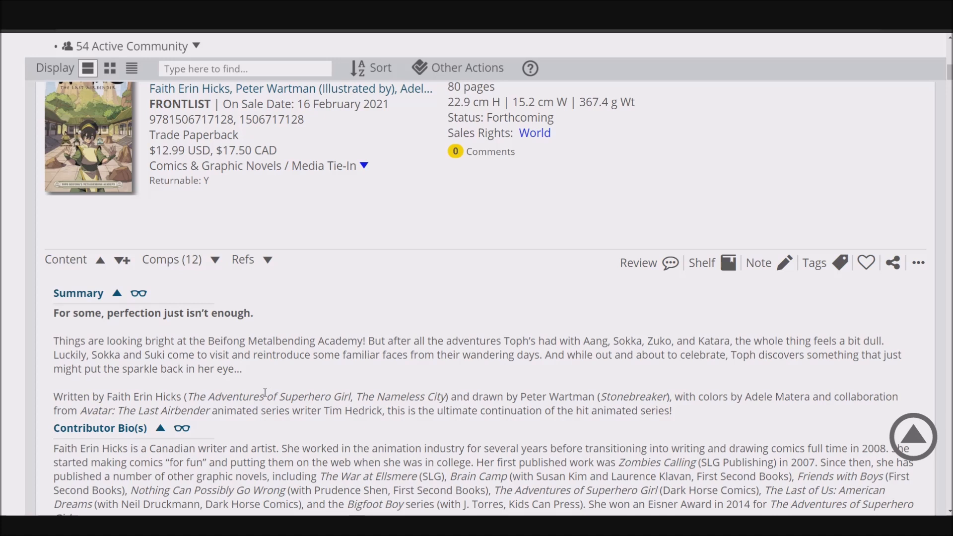
mouse_move(263, 422)
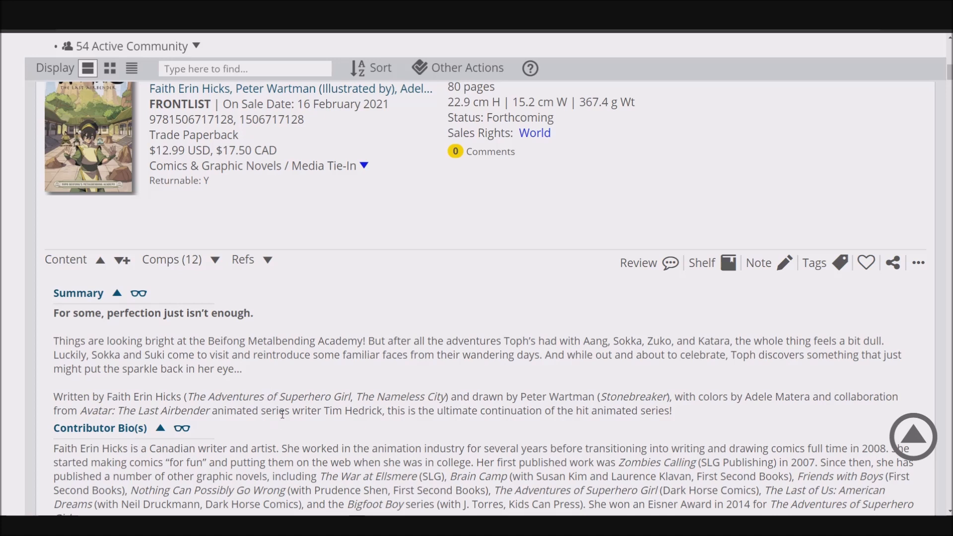
mouse_move(254, 376)
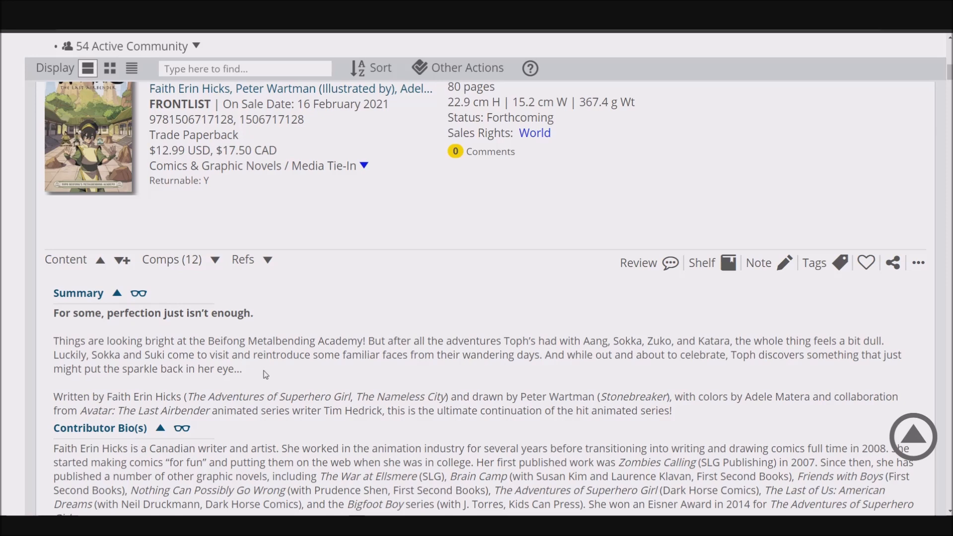
Scroll the Metalbending Academy title page past the contributor bio to the selling points.
scroll(down, 3)
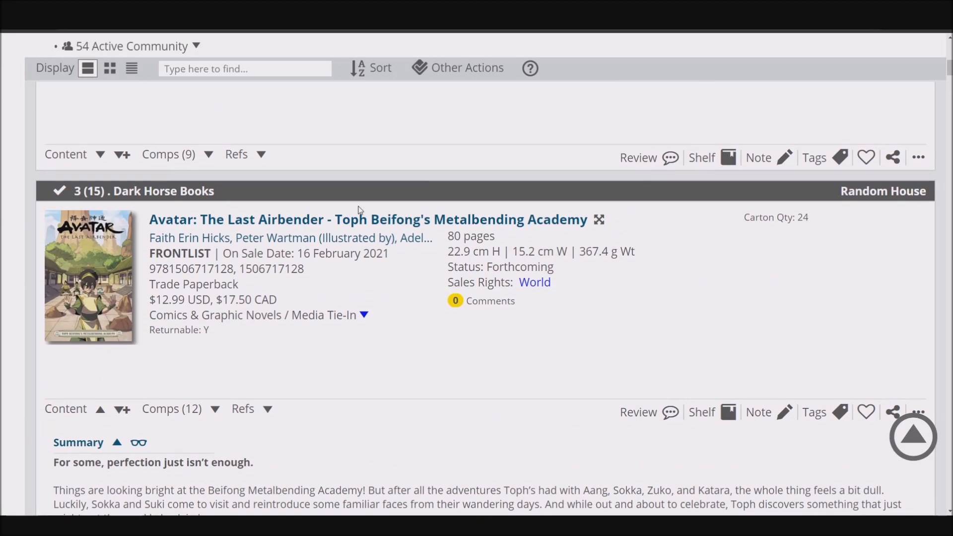
mouse_move(388, 435)
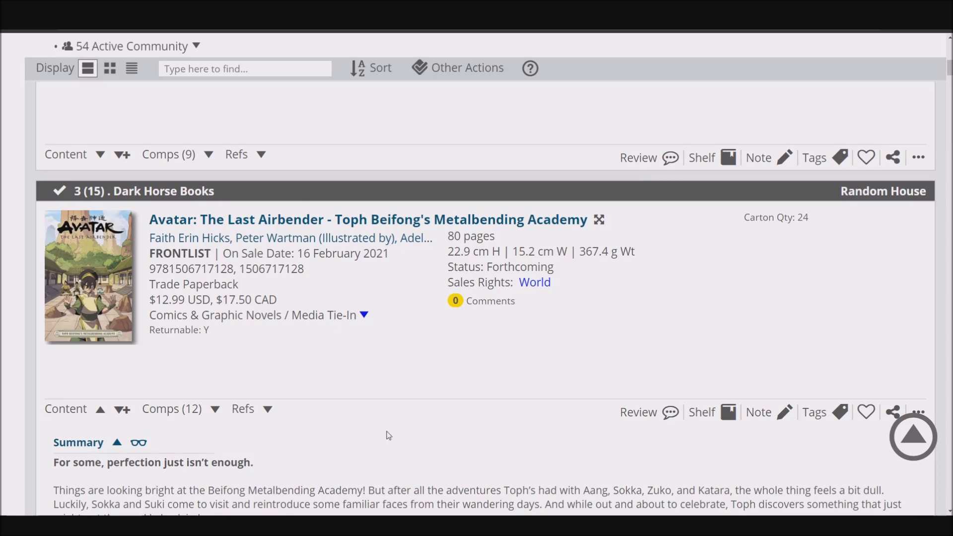
scroll(down, 3)
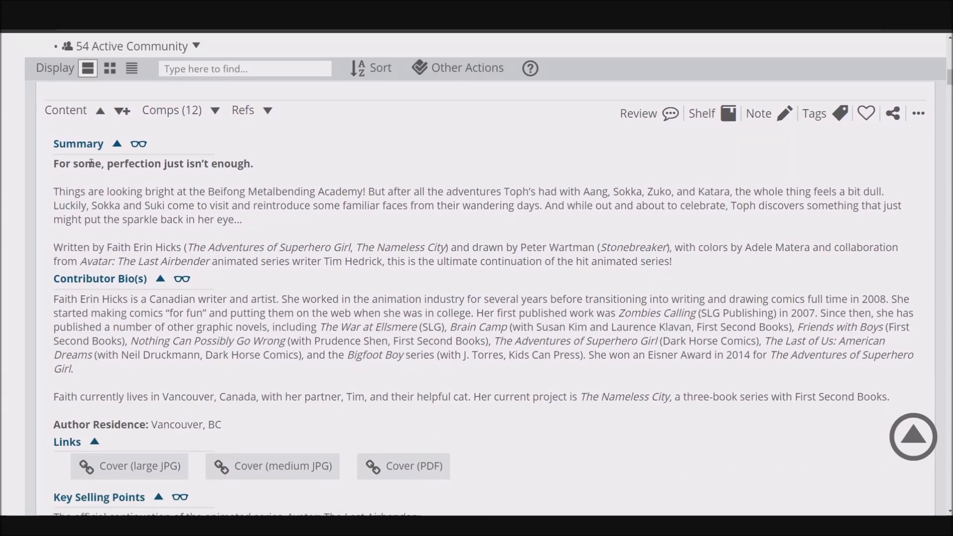
scroll(down, 3)
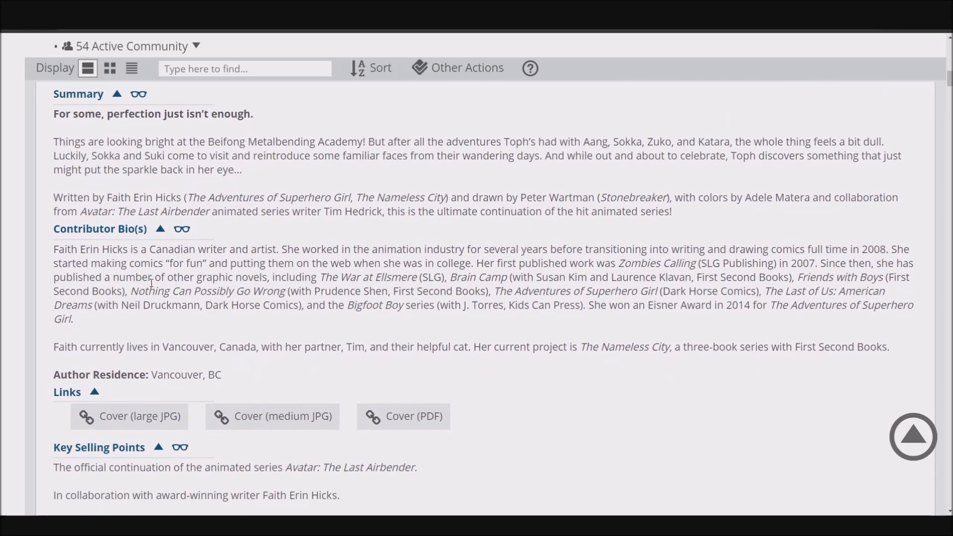
scroll(down, 3)
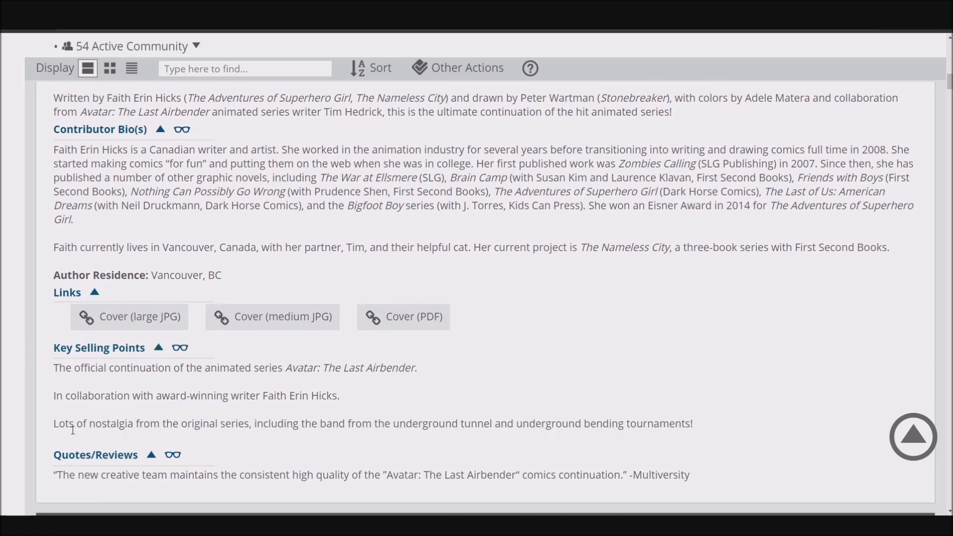
mouse_move(309, 420)
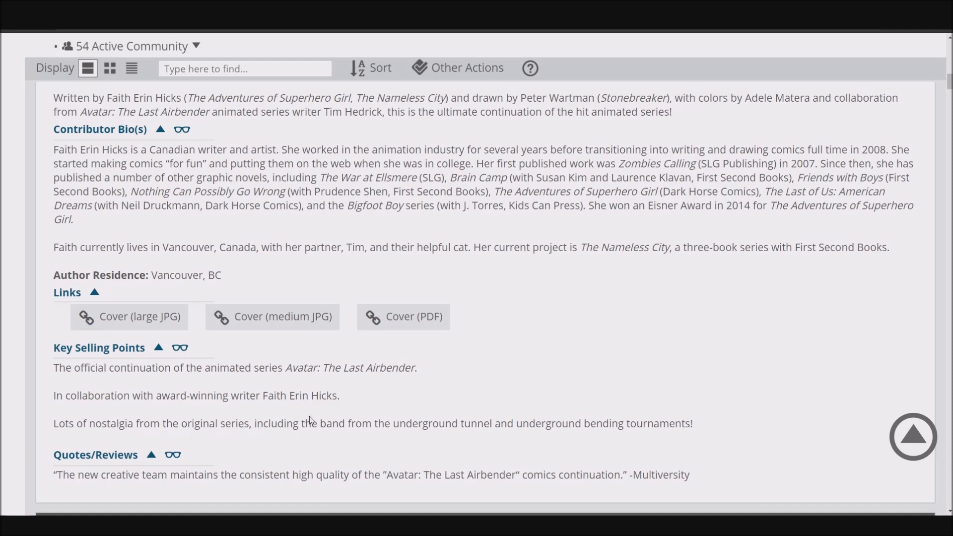
mouse_move(496, 434)
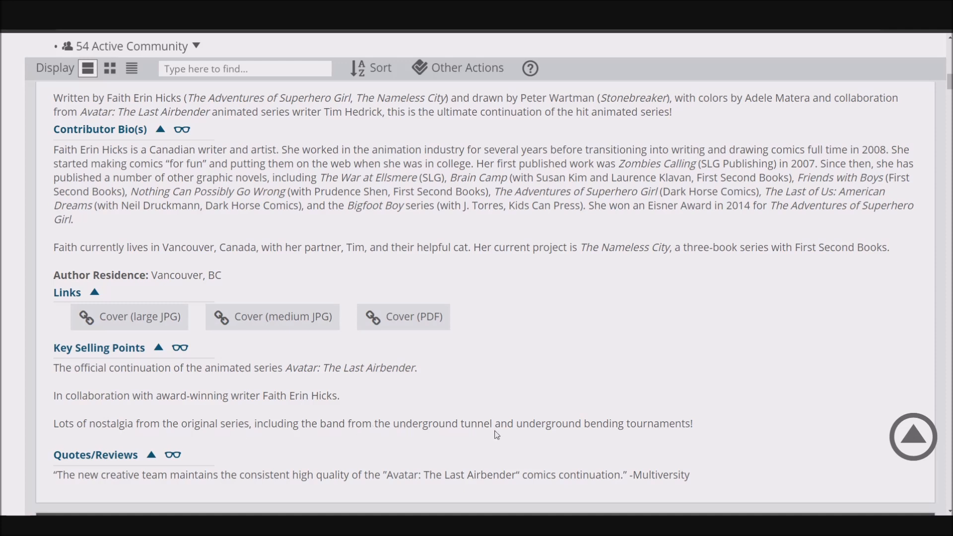
mouse_move(656, 438)
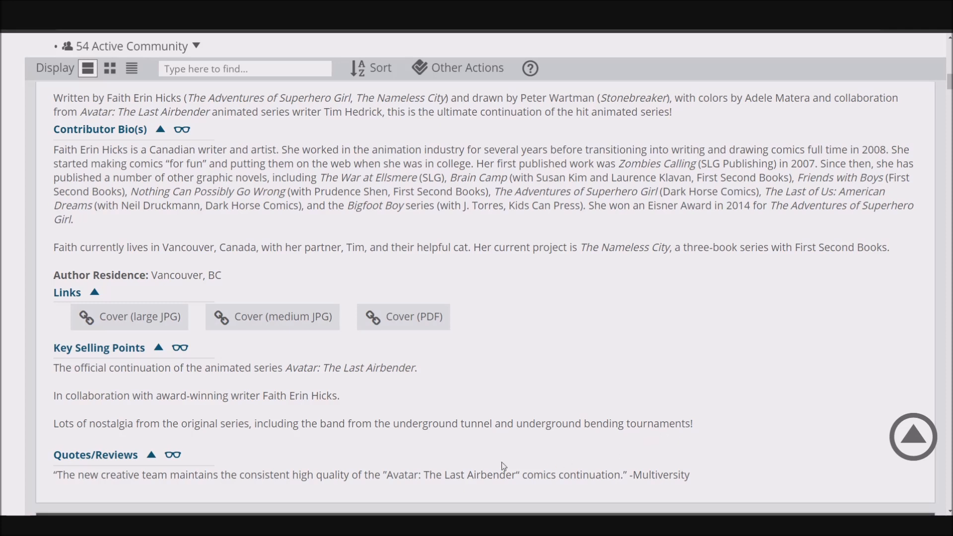
mouse_move(460, 436)
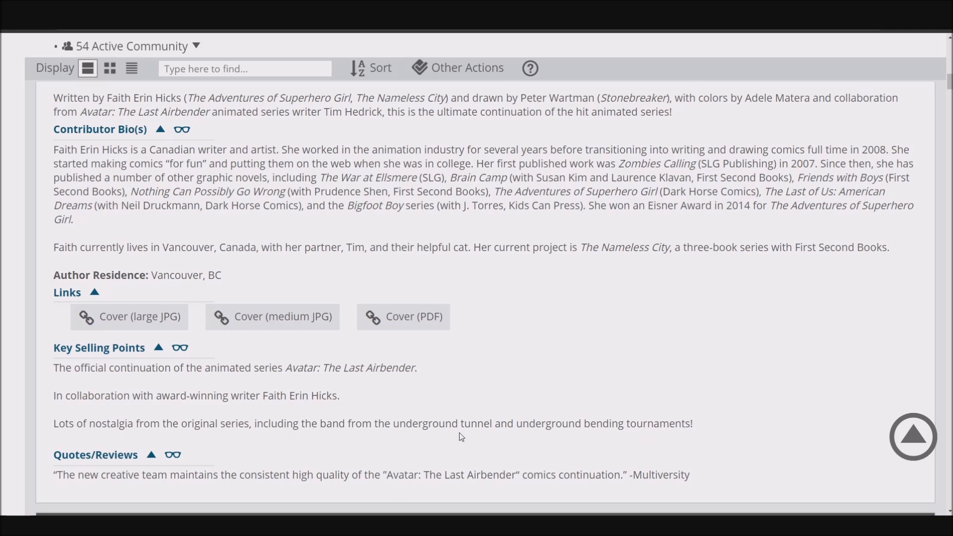
mouse_move(496, 424)
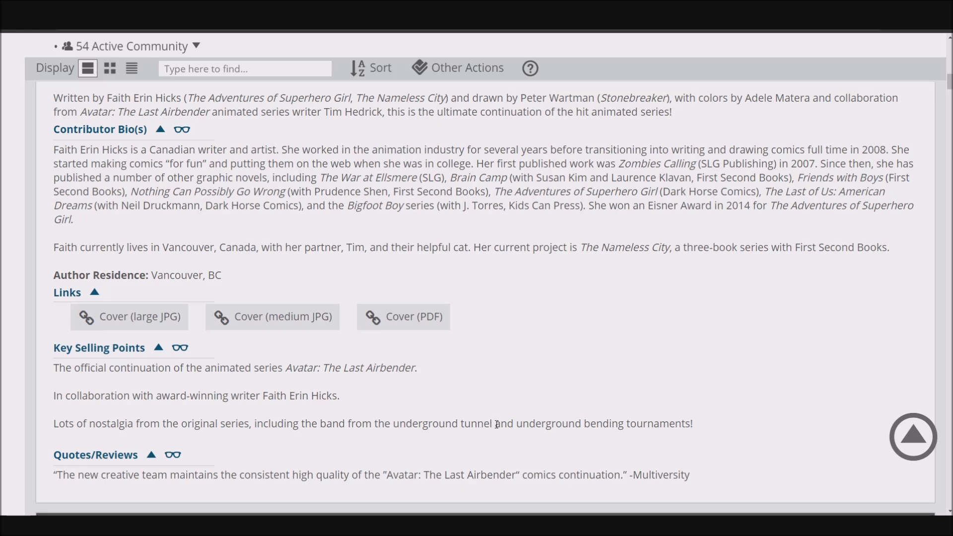
mouse_move(494, 427)
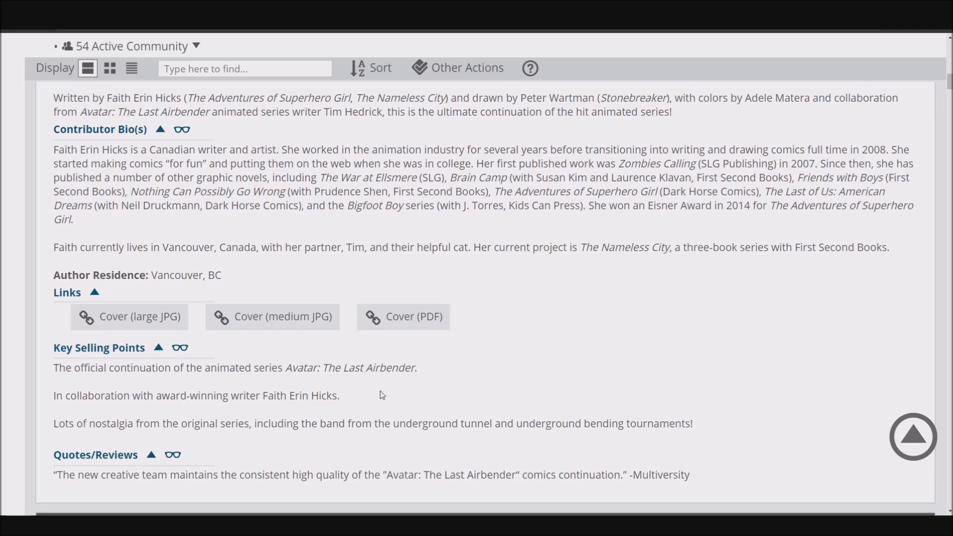
mouse_move(377, 409)
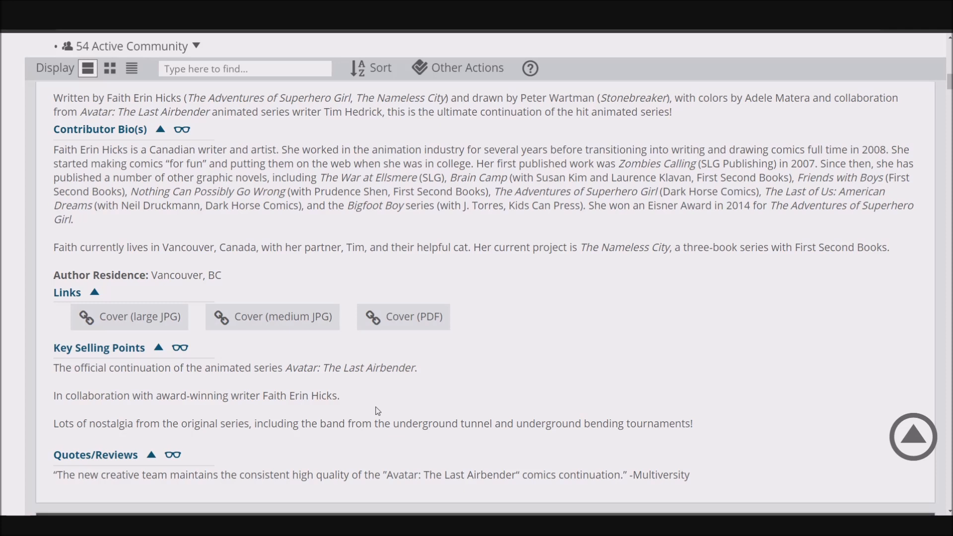
mouse_move(400, 419)
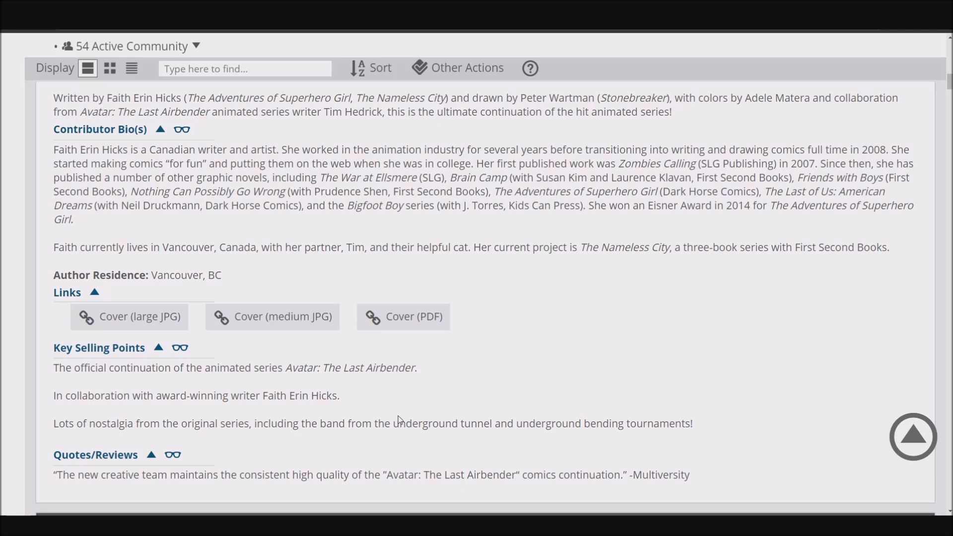
mouse_move(361, 462)
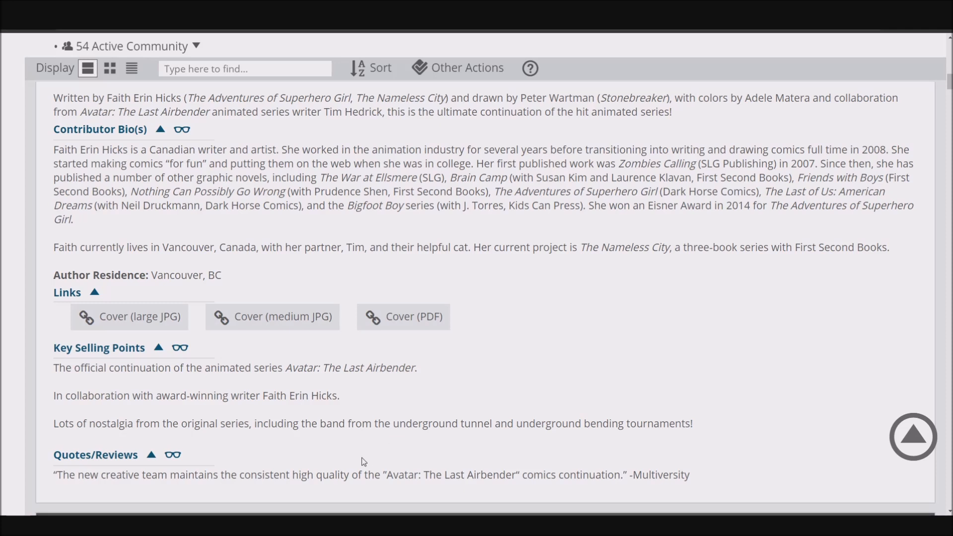
mouse_move(387, 442)
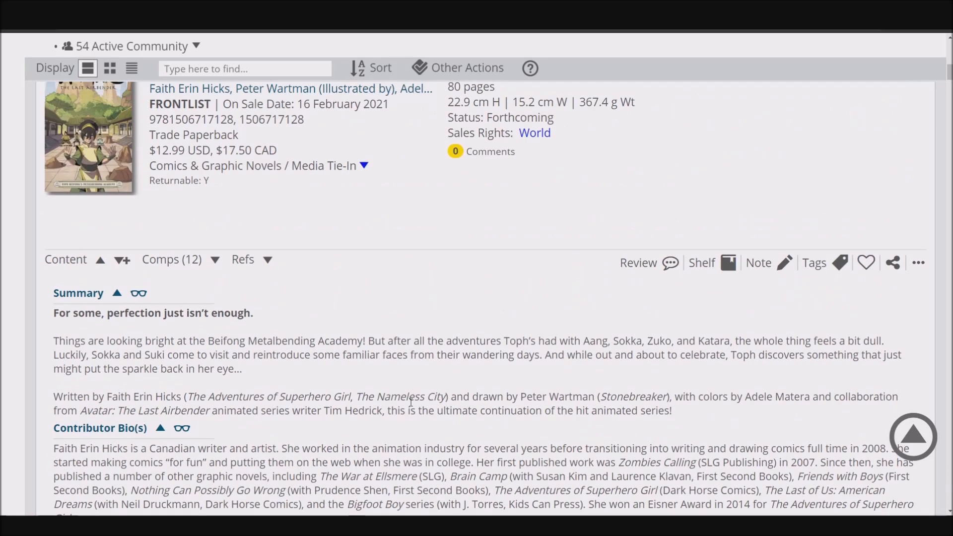
Highlight the Sokka and Suki visit sentence, then scroll down to Key Selling Points.
drag(76, 355, 326, 354)
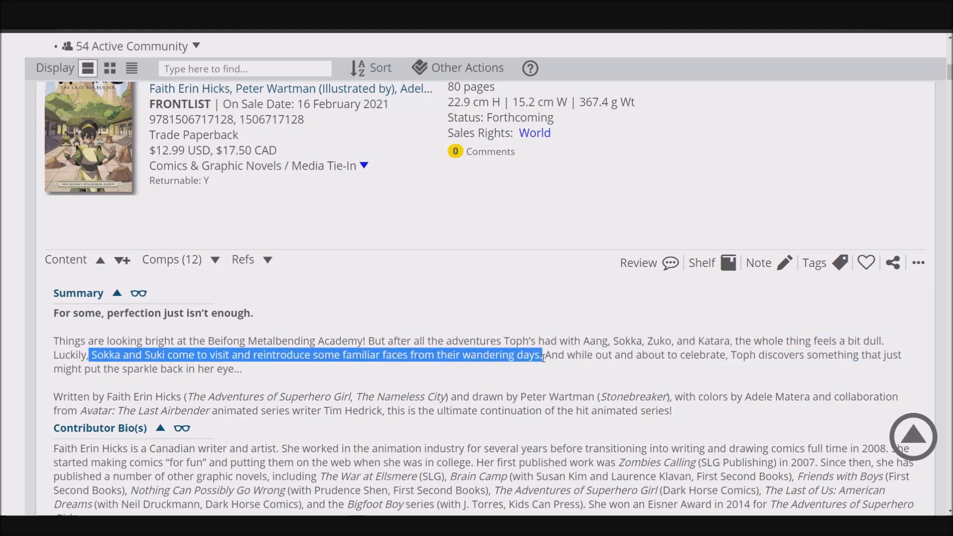
scroll(down, 3)
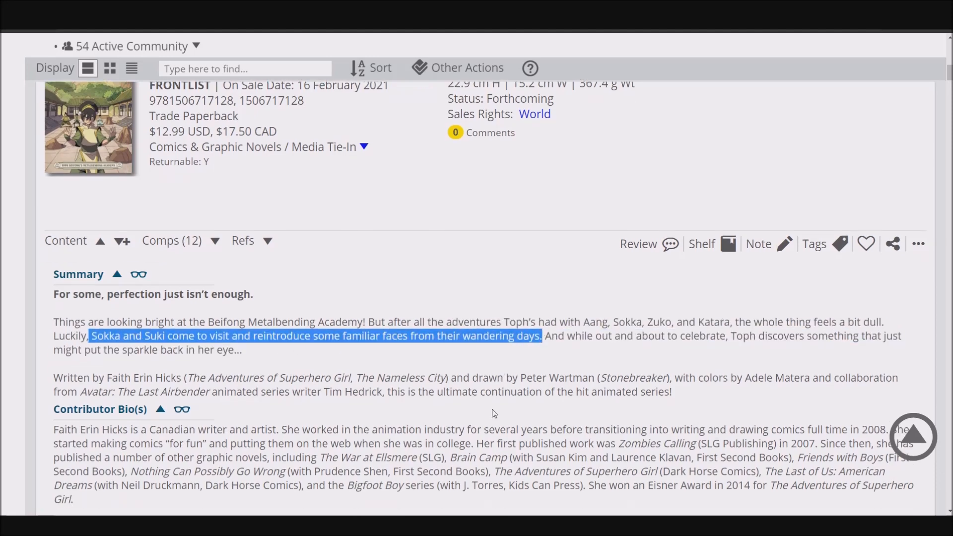
scroll(down, 3)
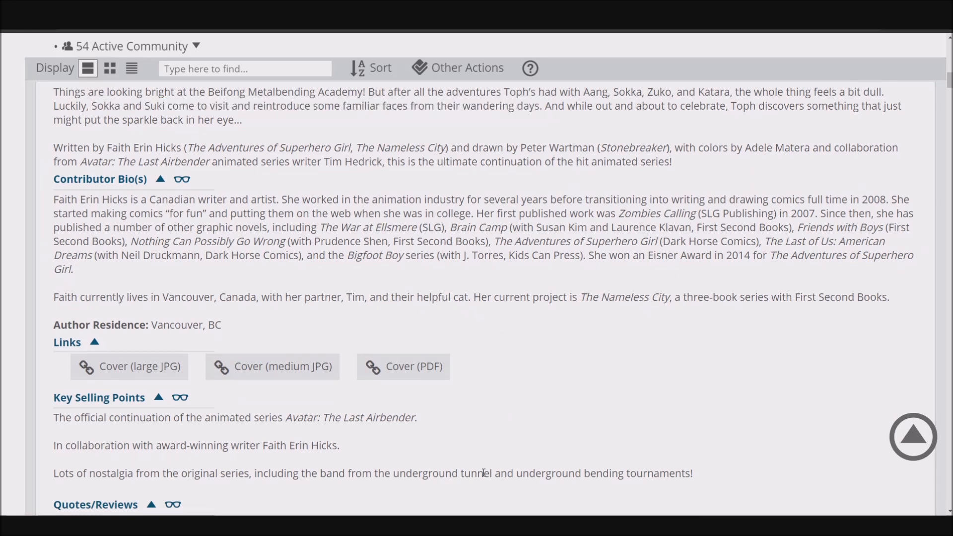
scroll(down, 3)
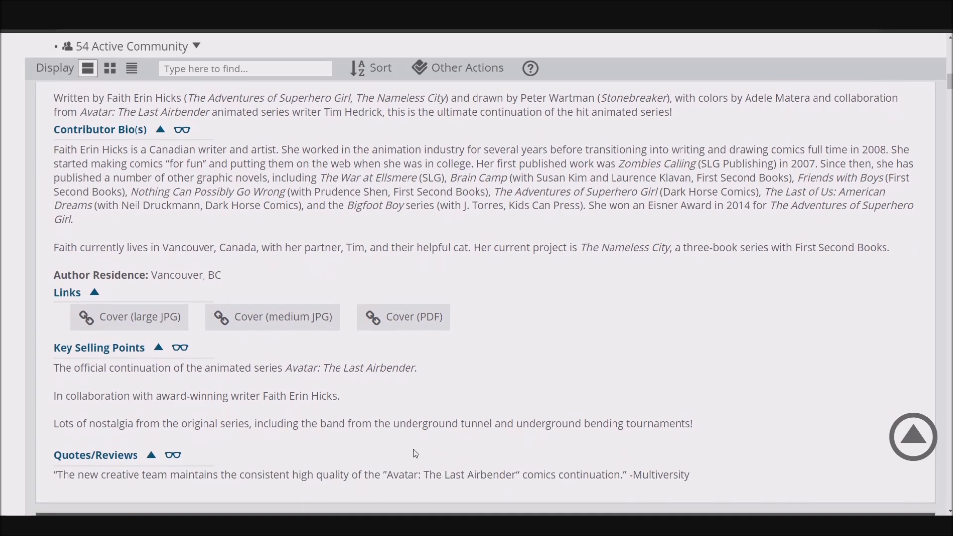
mouse_move(444, 445)
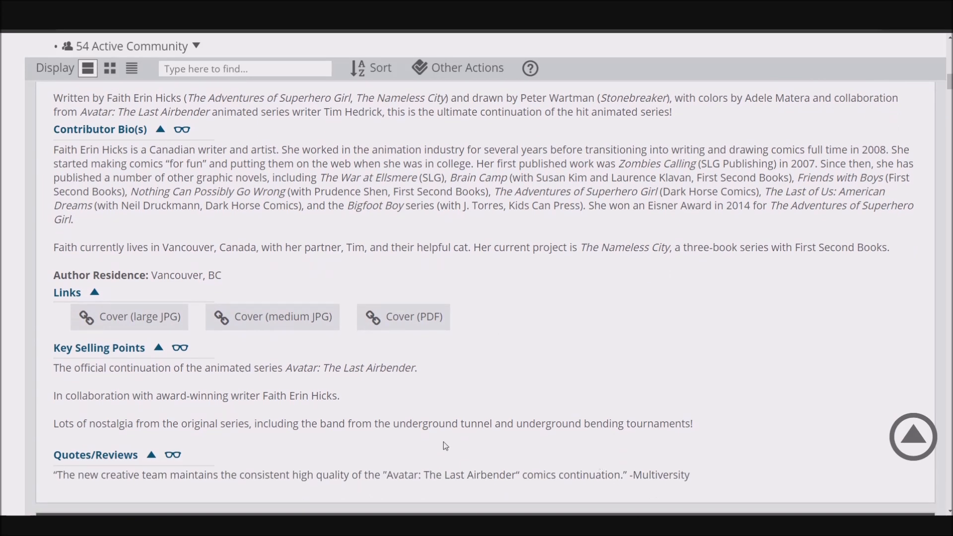
drag(517, 423, 691, 423)
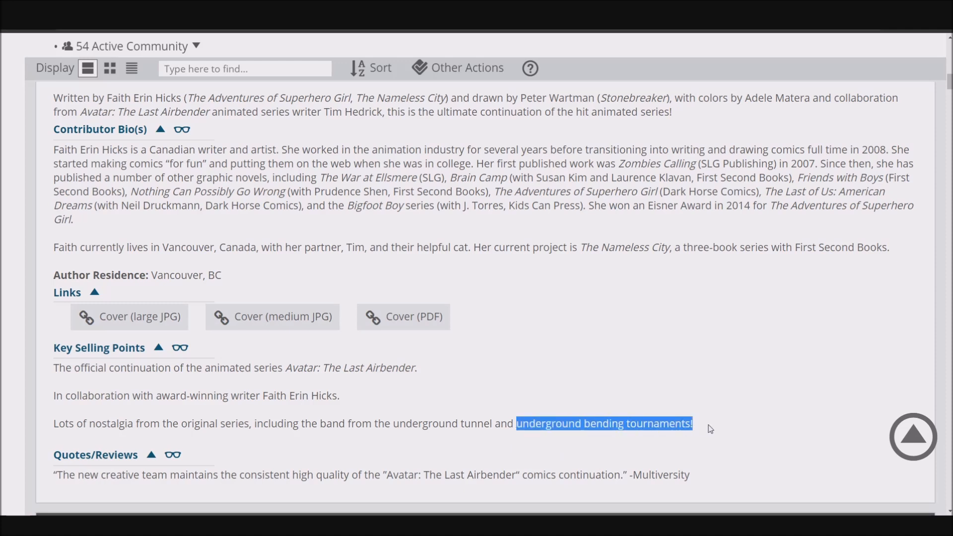
mouse_move(728, 429)
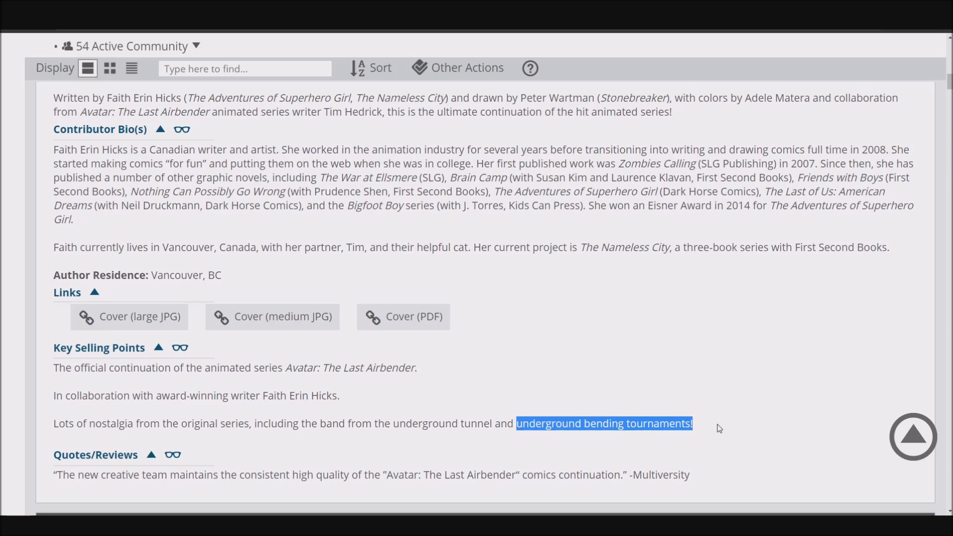
mouse_move(714, 434)
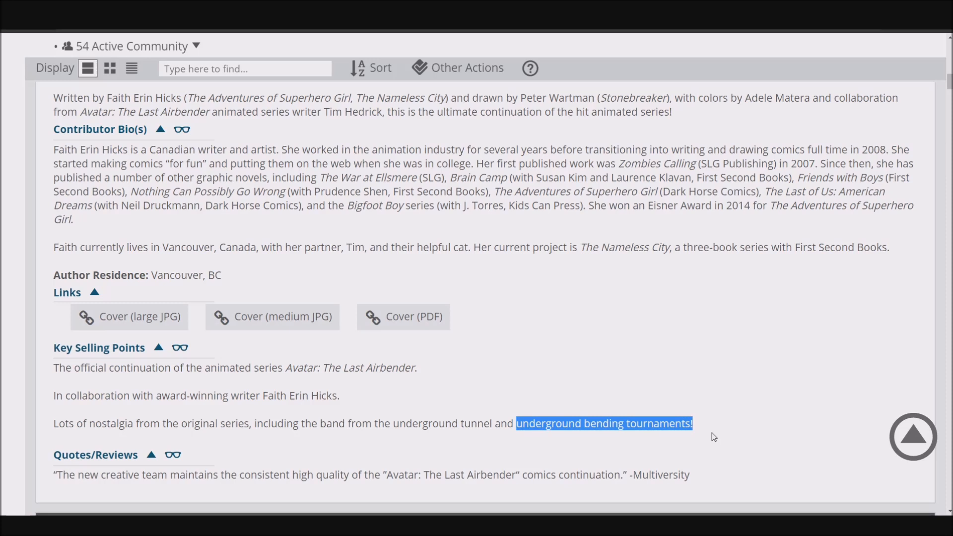
mouse_move(710, 439)
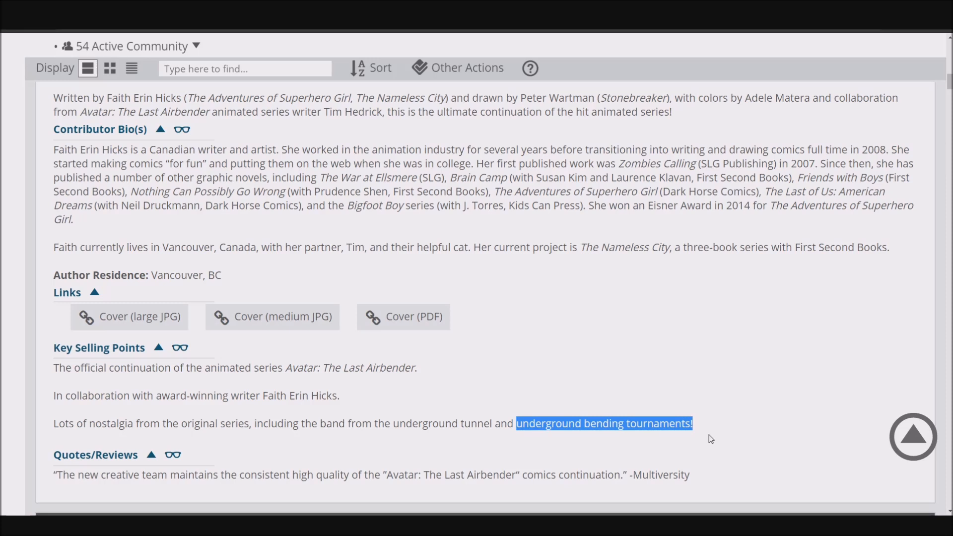
mouse_move(631, 482)
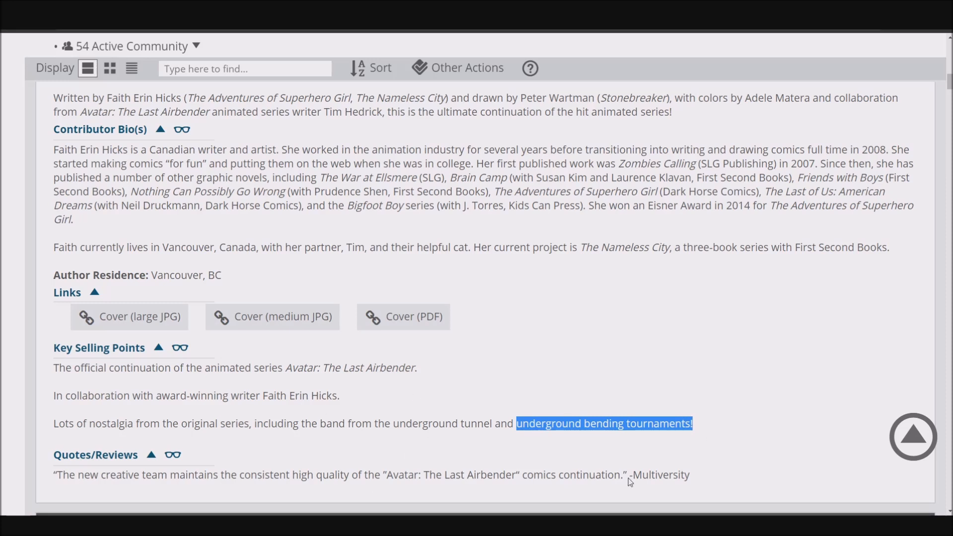
mouse_move(708, 423)
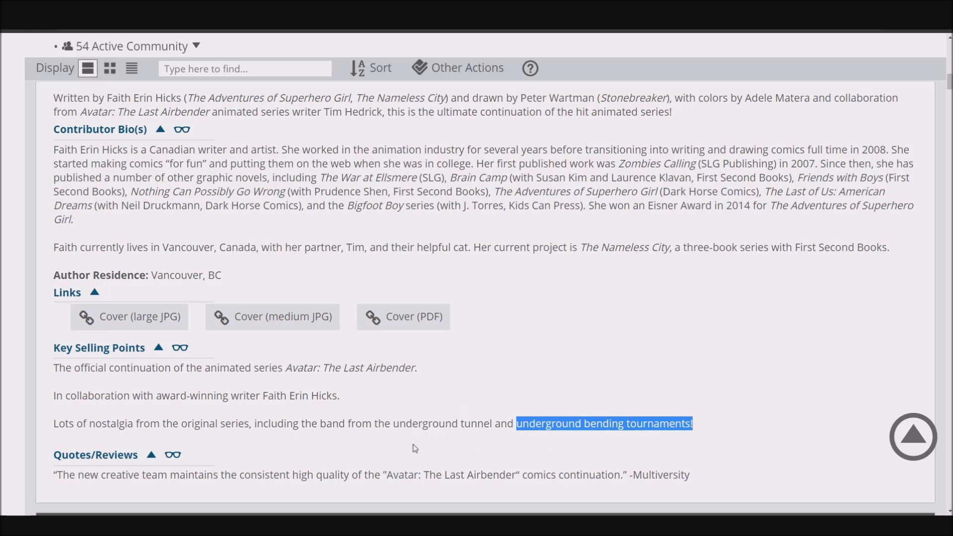
mouse_move(625, 476)
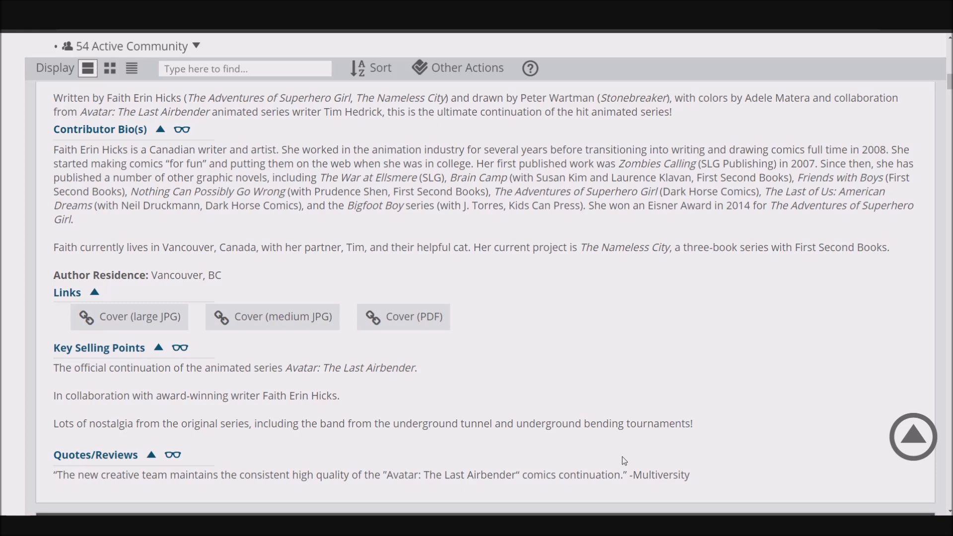
mouse_move(541, 425)
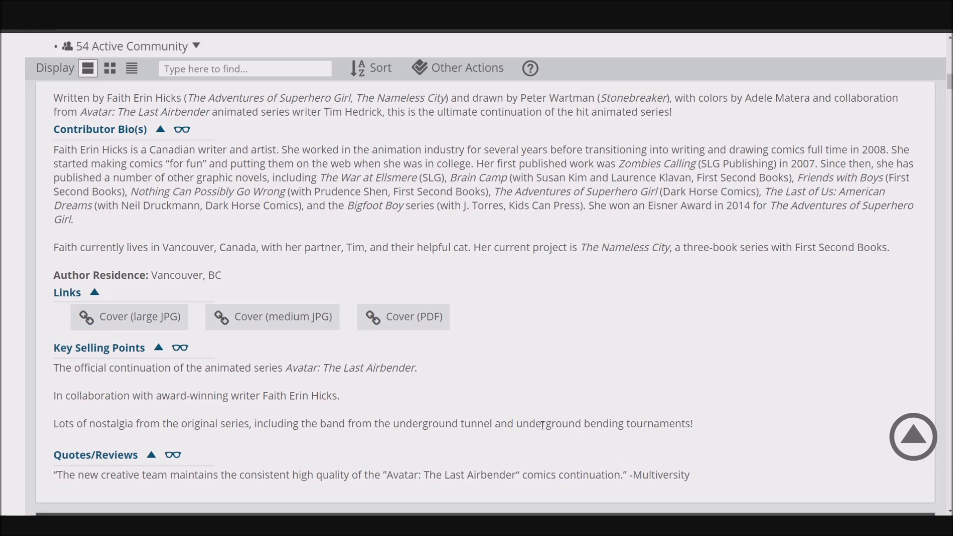
mouse_move(389, 491)
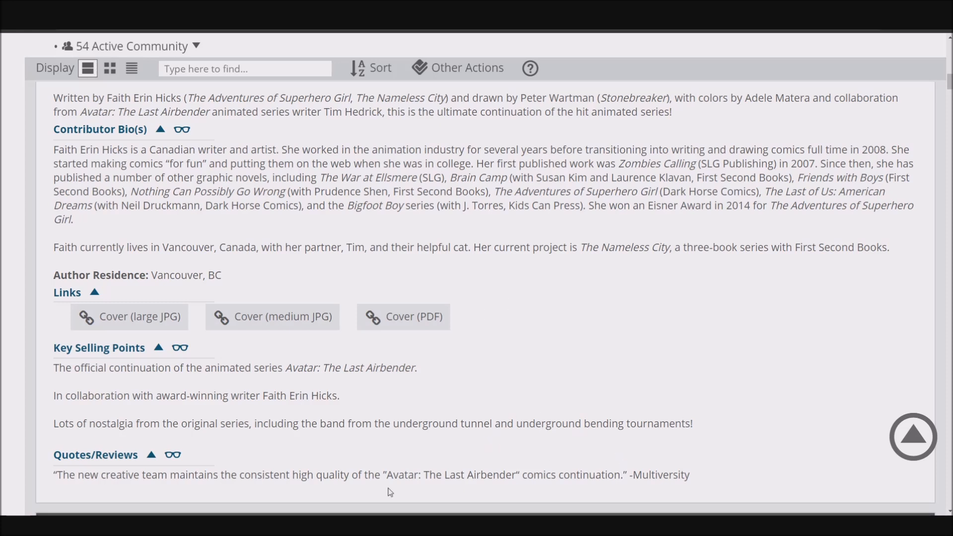
mouse_move(704, 404)
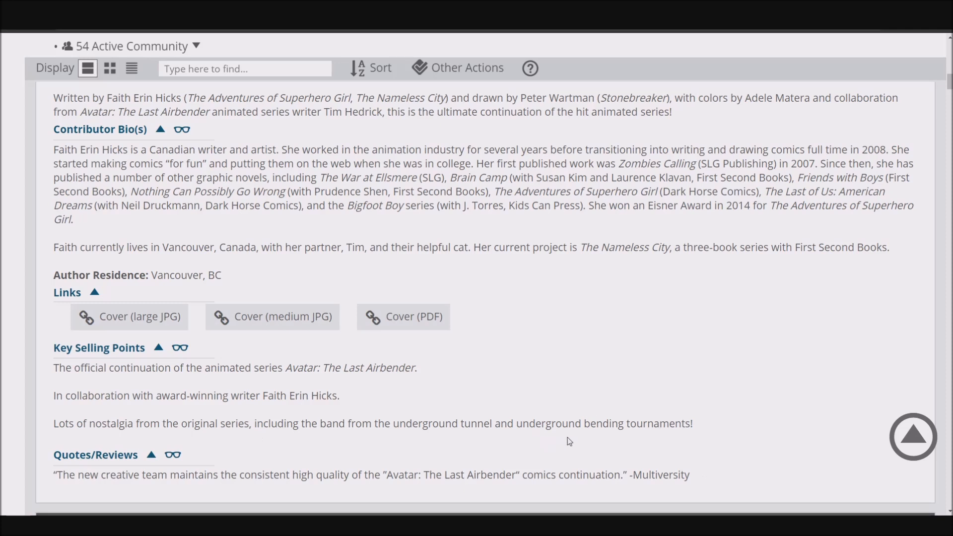
mouse_move(600, 450)
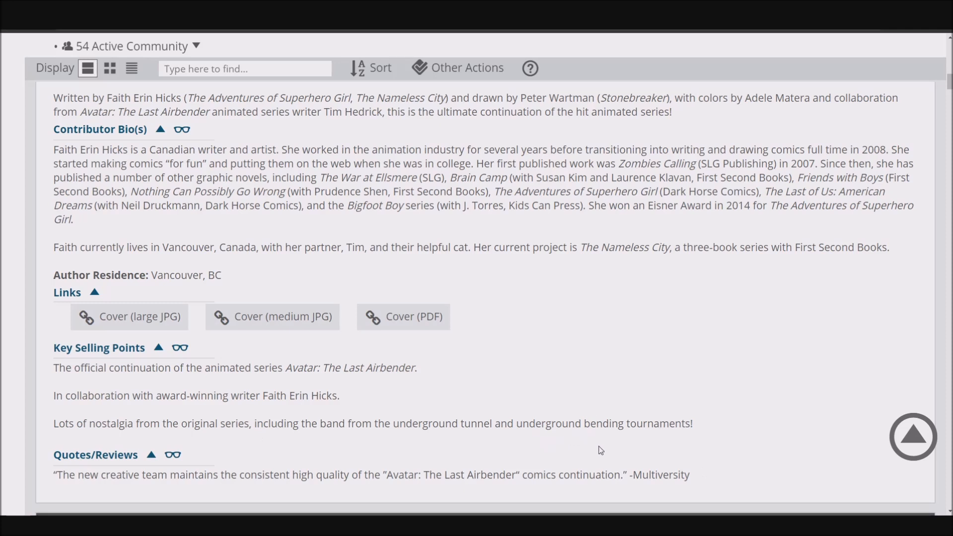
mouse_move(617, 453)
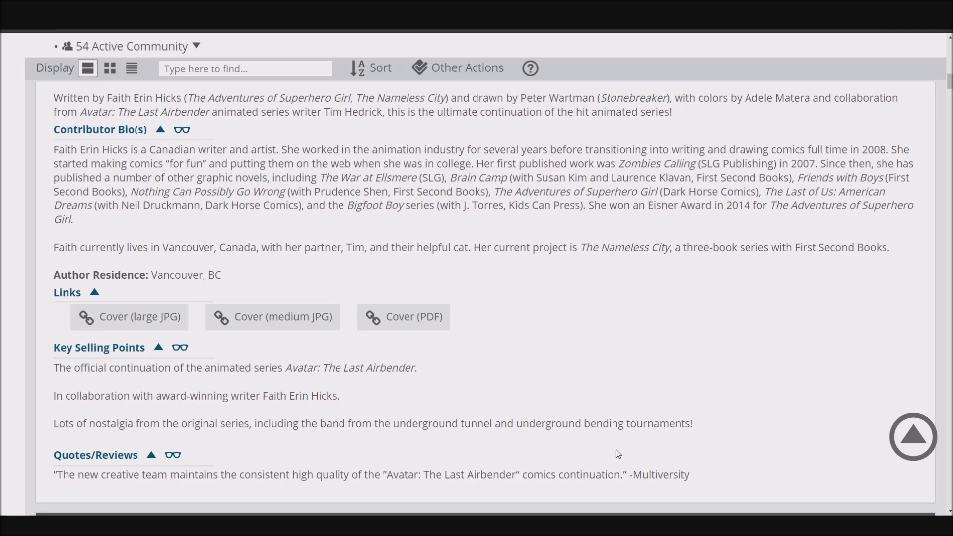
mouse_move(518, 411)
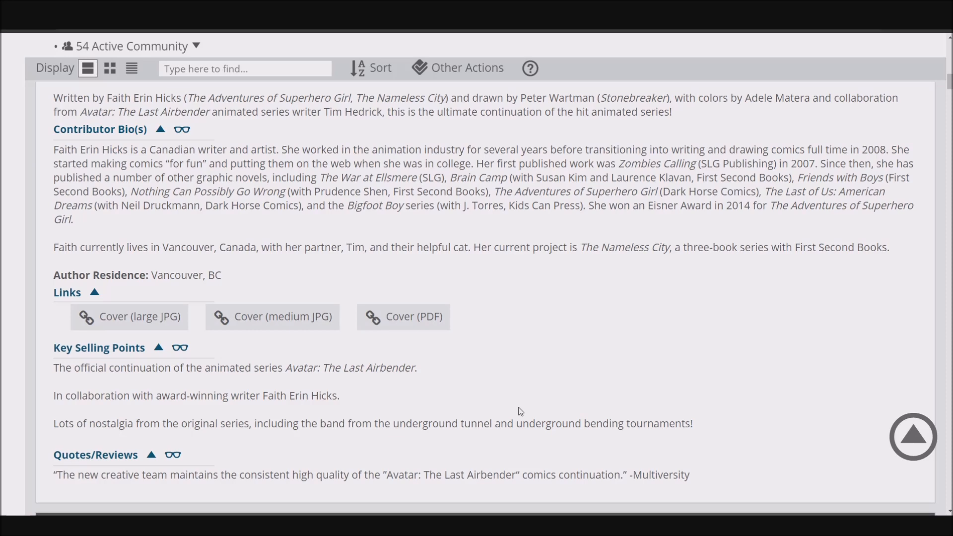
mouse_move(634, 436)
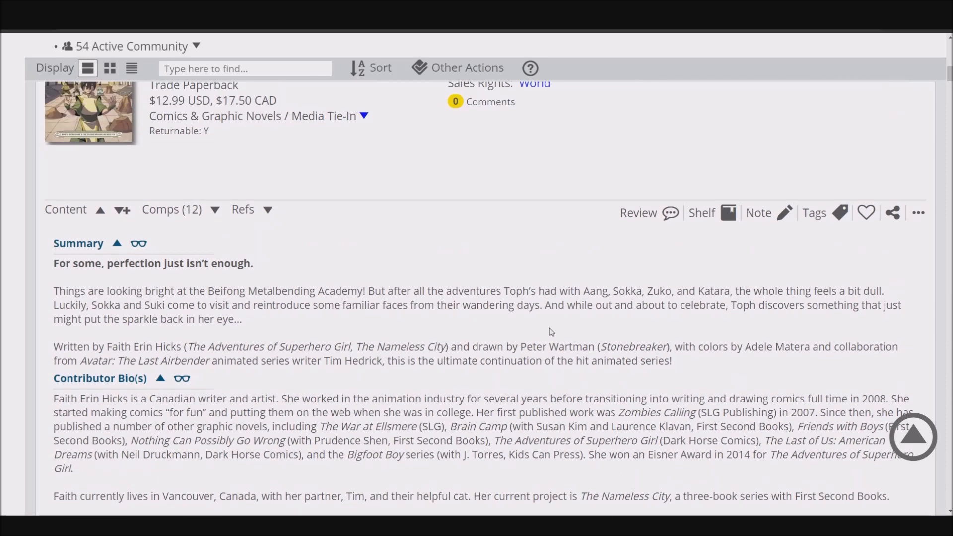
drag(735, 304, 245, 319)
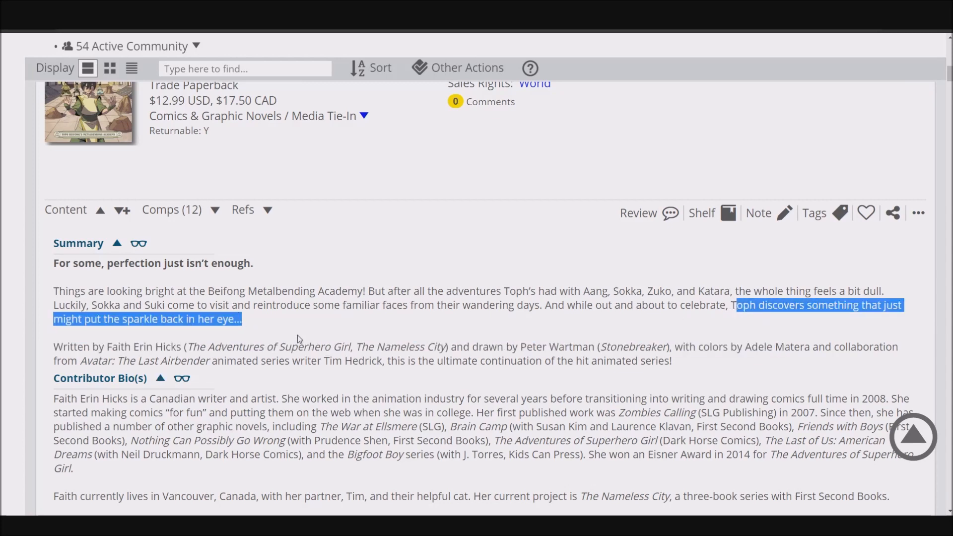
click(298, 327)
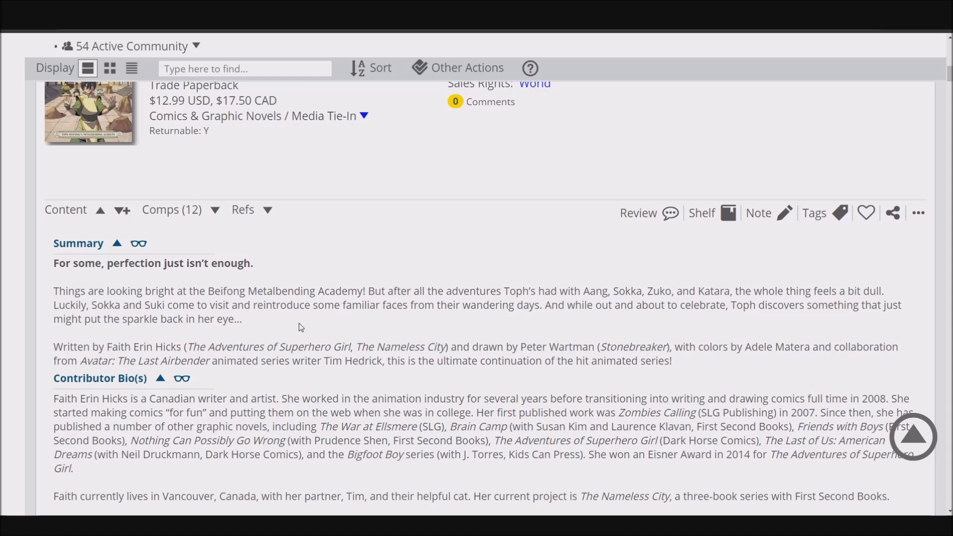
mouse_move(261, 320)
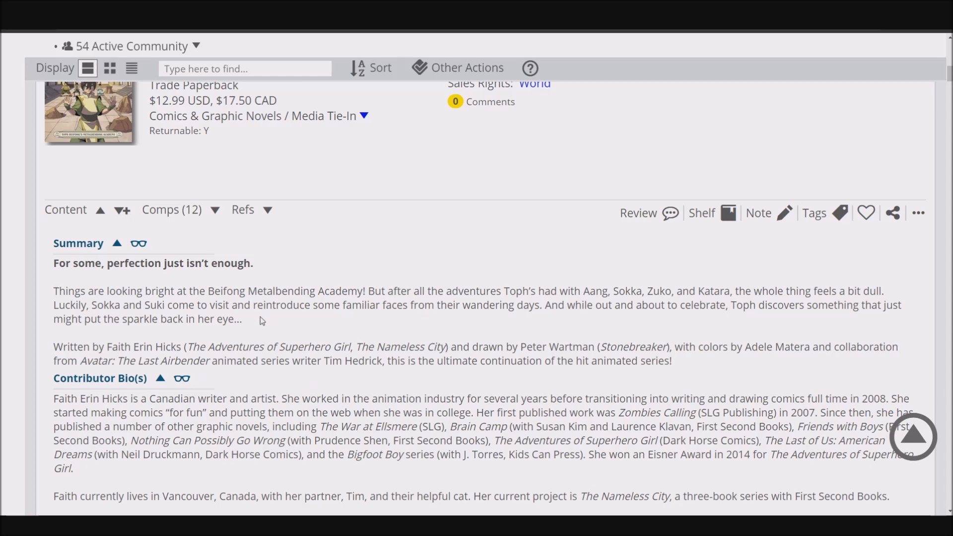
mouse_move(257, 324)
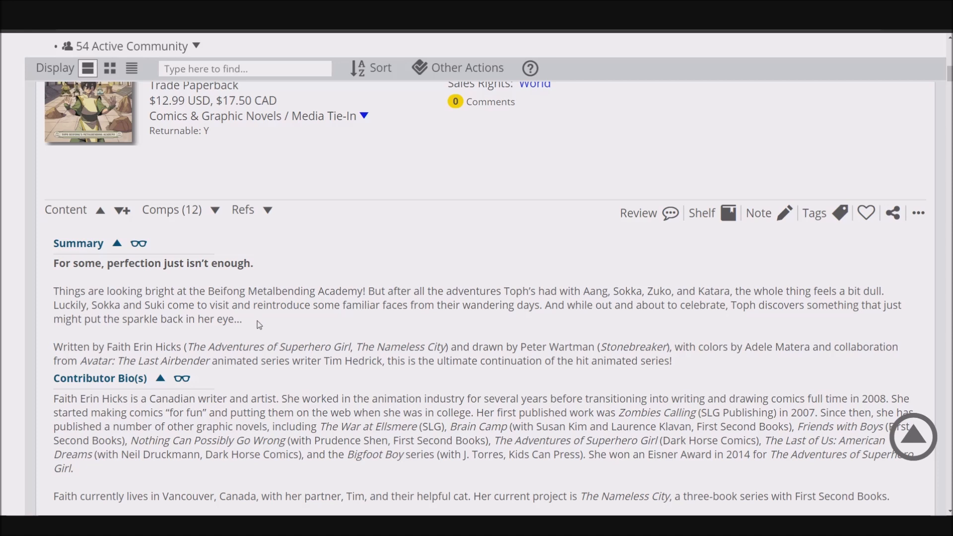
mouse_move(256, 334)
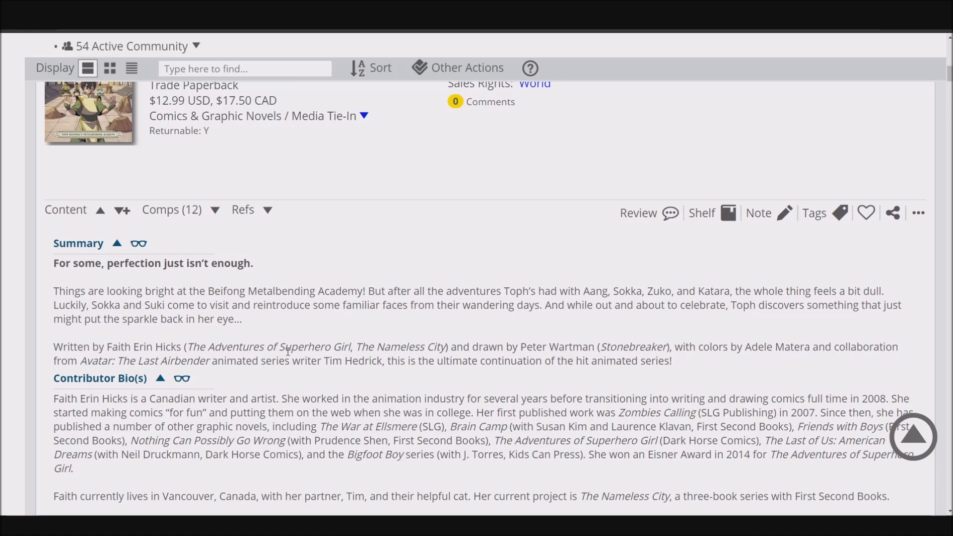
mouse_move(242, 314)
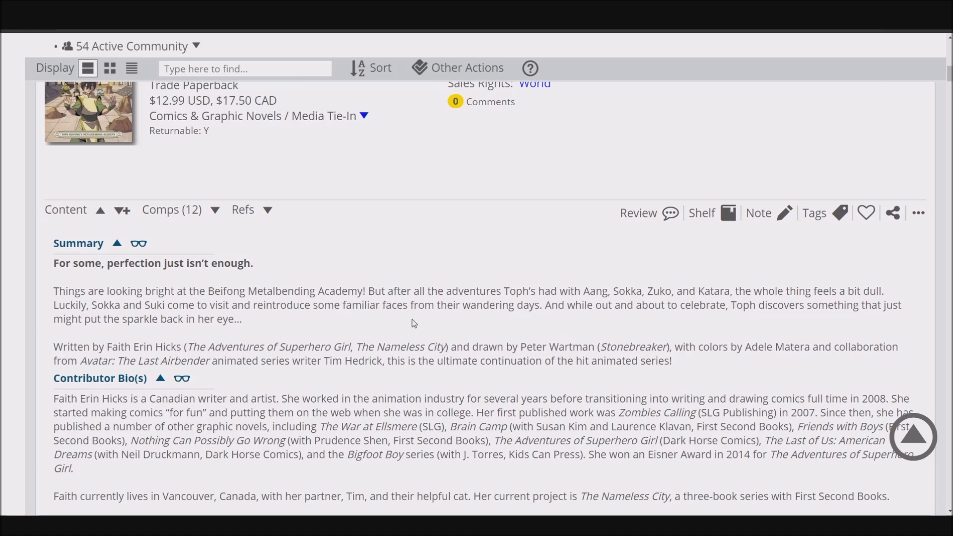
mouse_move(279, 323)
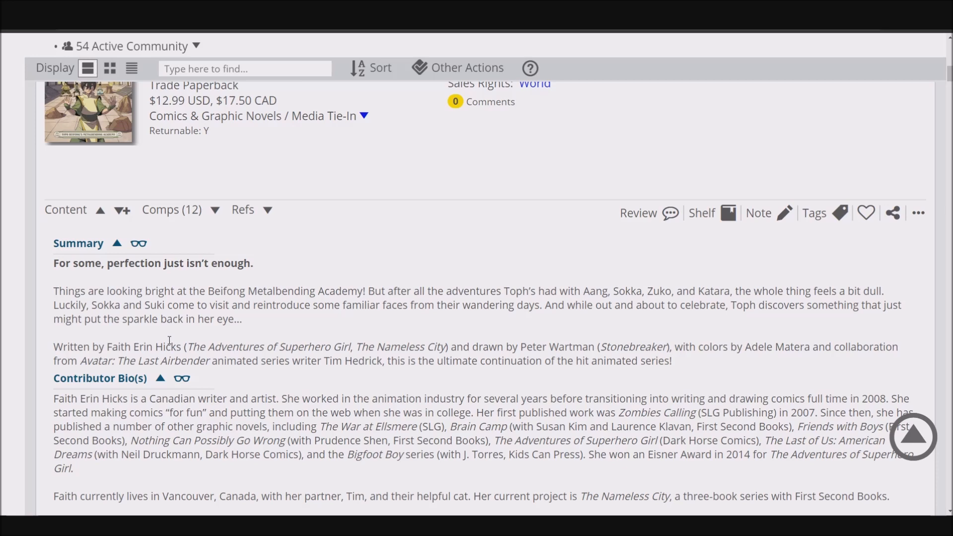
mouse_move(169, 341)
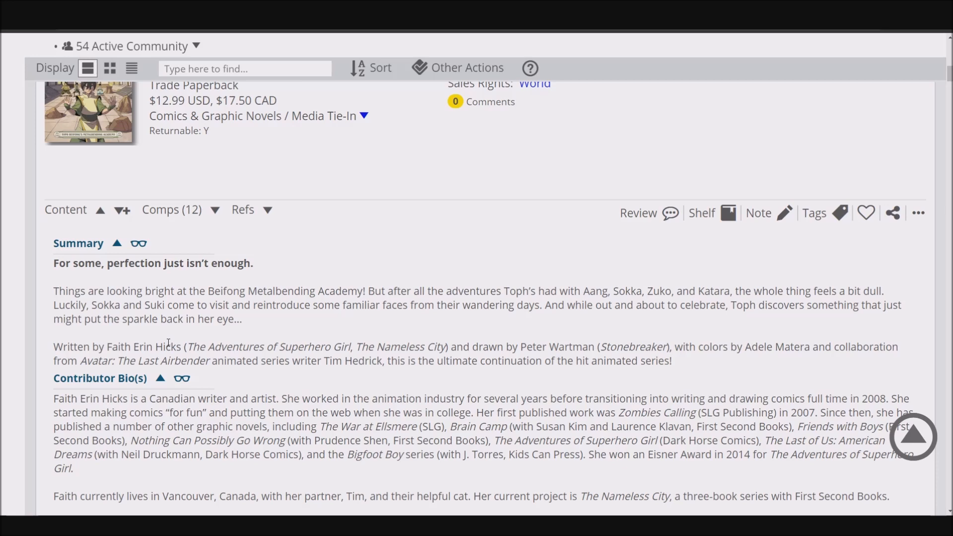
scroll(down, 3)
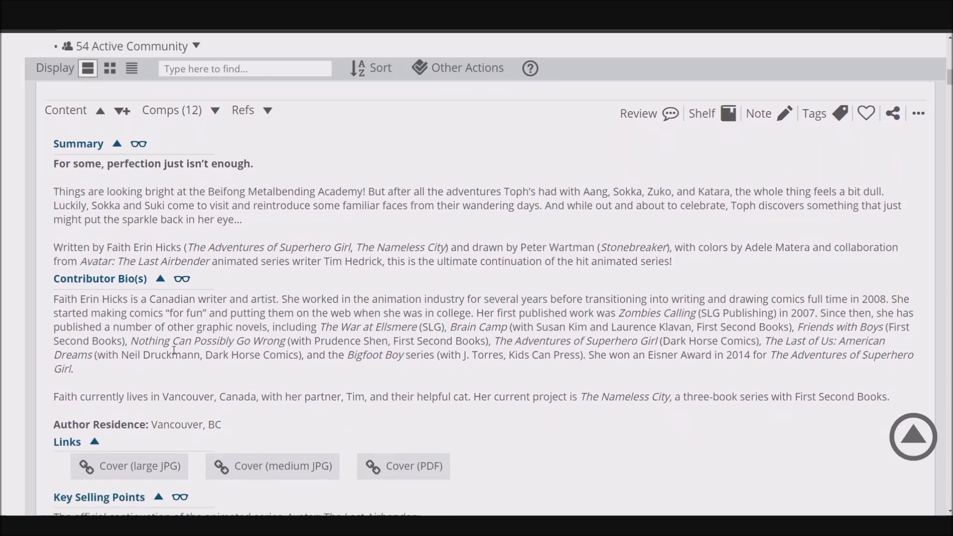
scroll(down, 3)
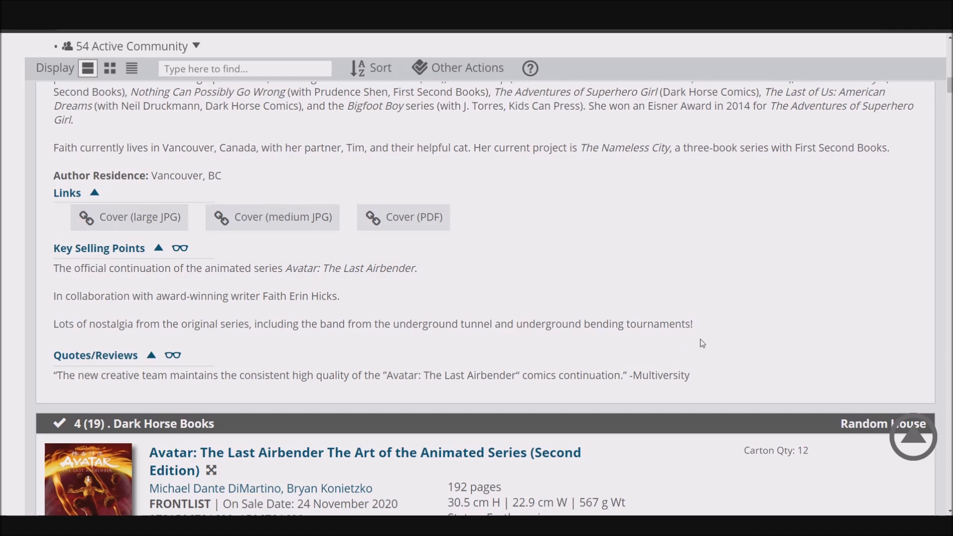
mouse_move(580, 281)
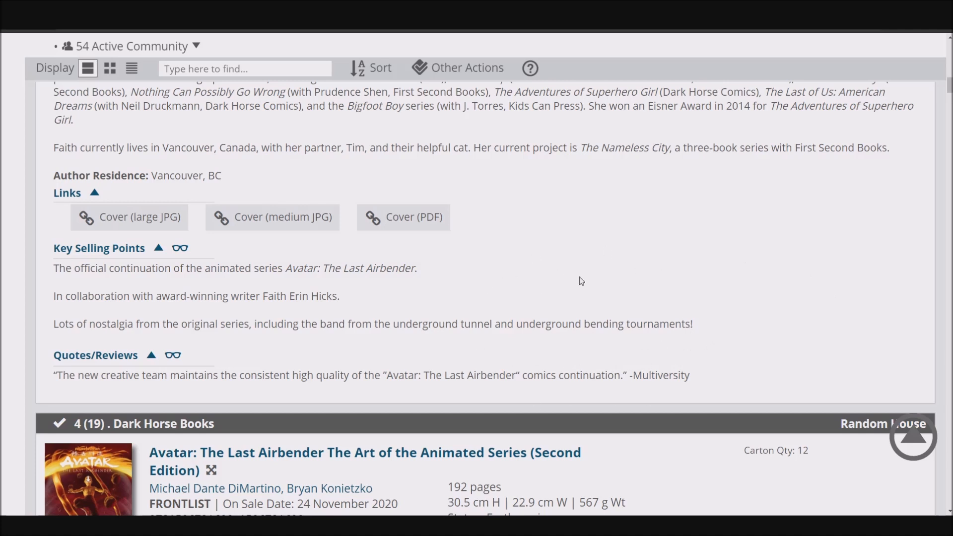
mouse_move(711, 318)
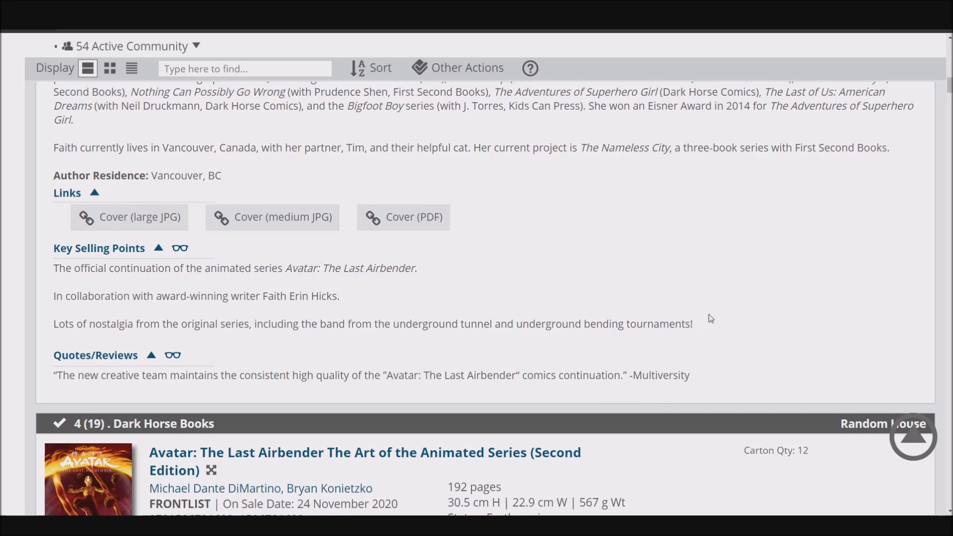
mouse_move(545, 292)
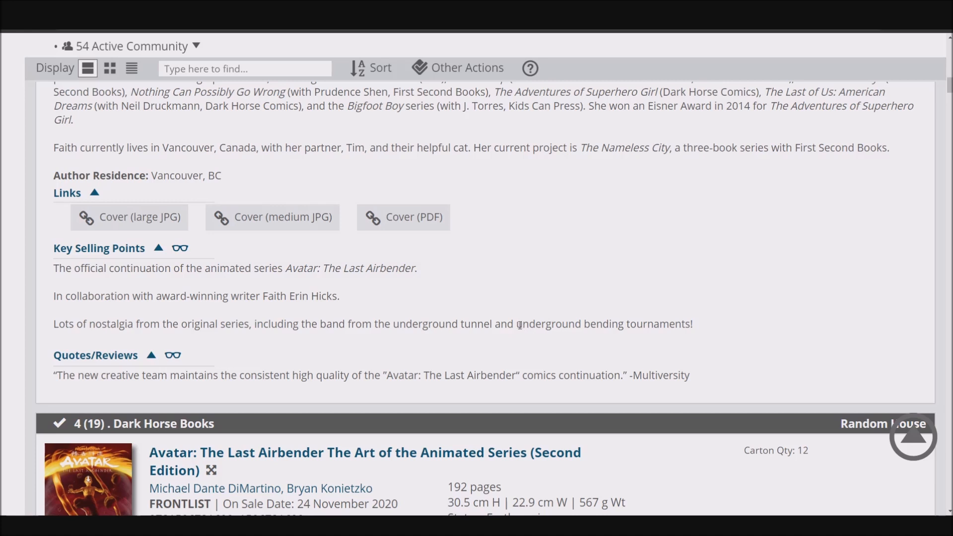
mouse_move(520, 324)
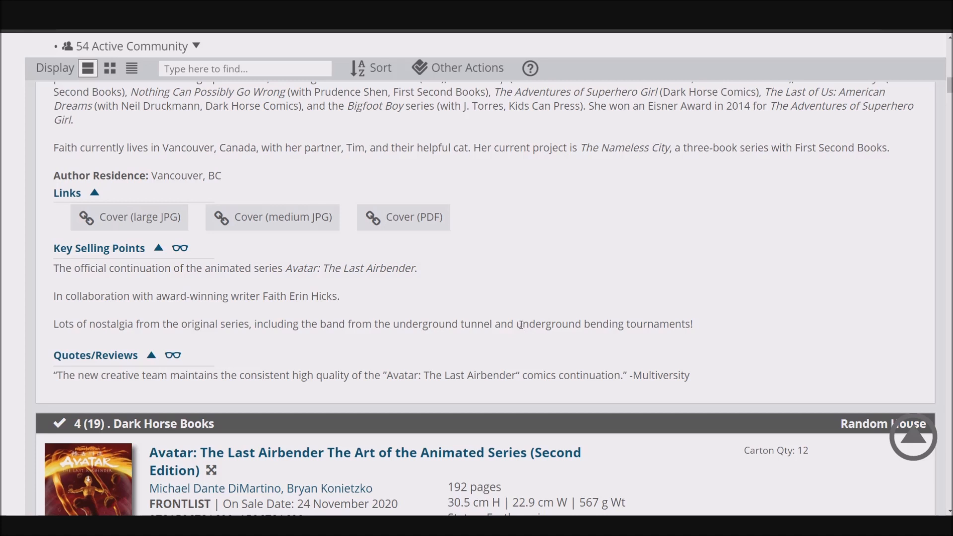
mouse_move(517, 324)
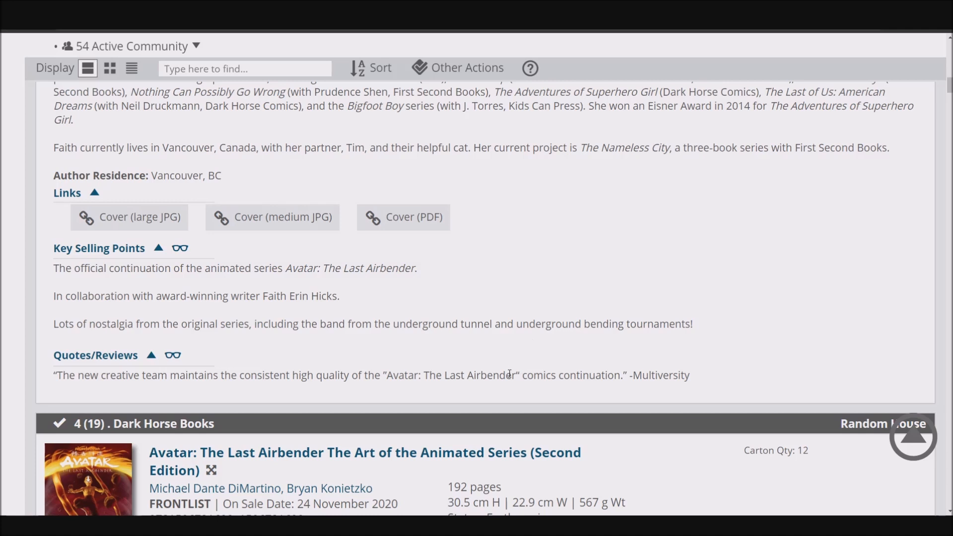
mouse_move(516, 375)
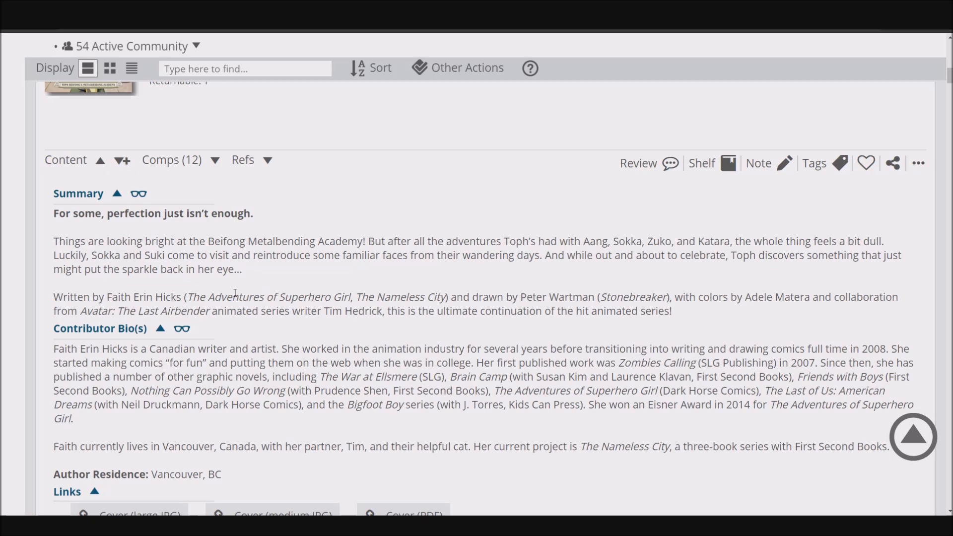
mouse_move(210, 225)
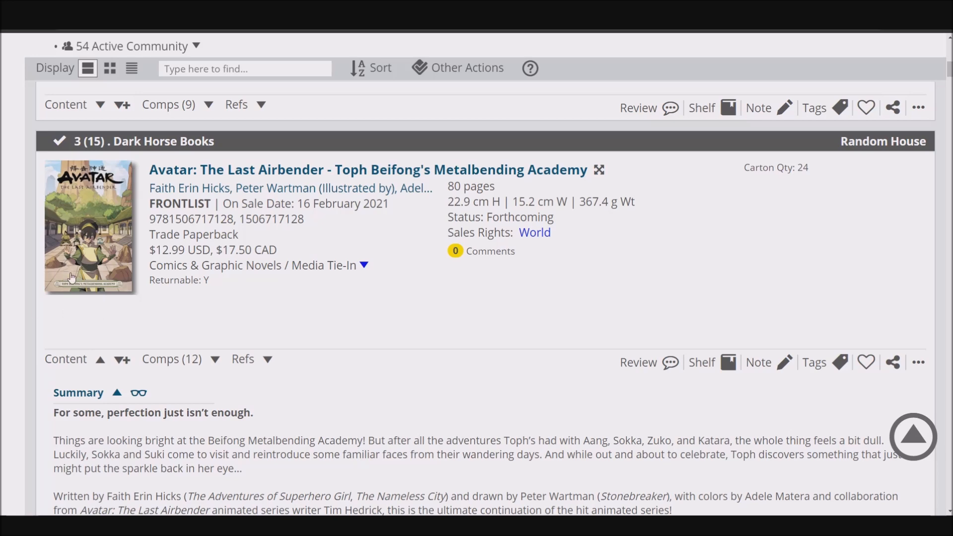
mouse_move(117, 271)
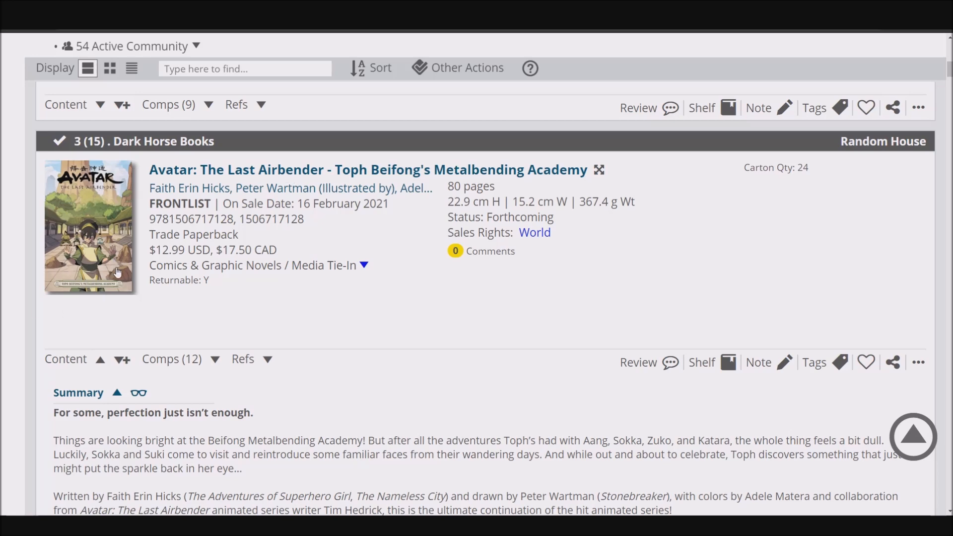
Scroll down to the nostalgia bullet about the underground tunnel band and bending tournaments.
scroll(down, 3)
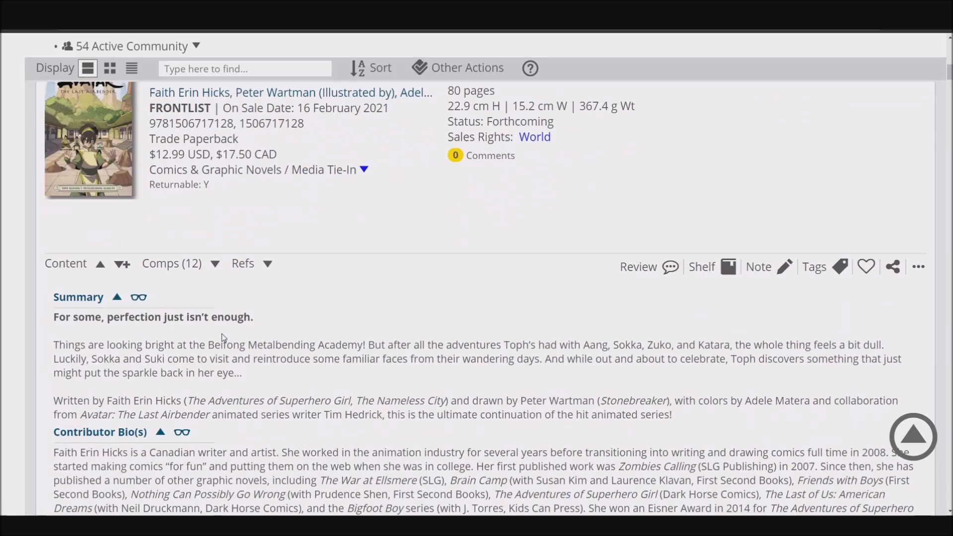
scroll(down, 3)
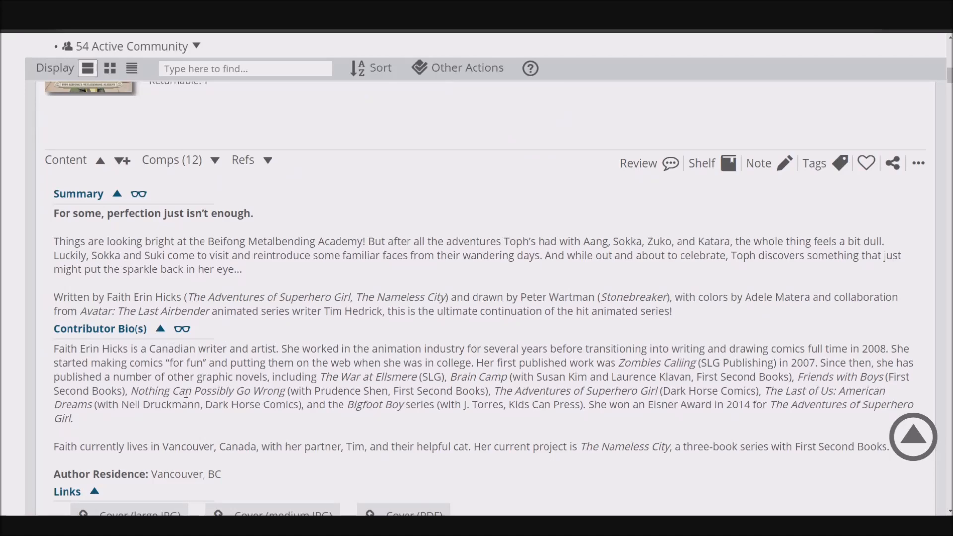
mouse_move(252, 298)
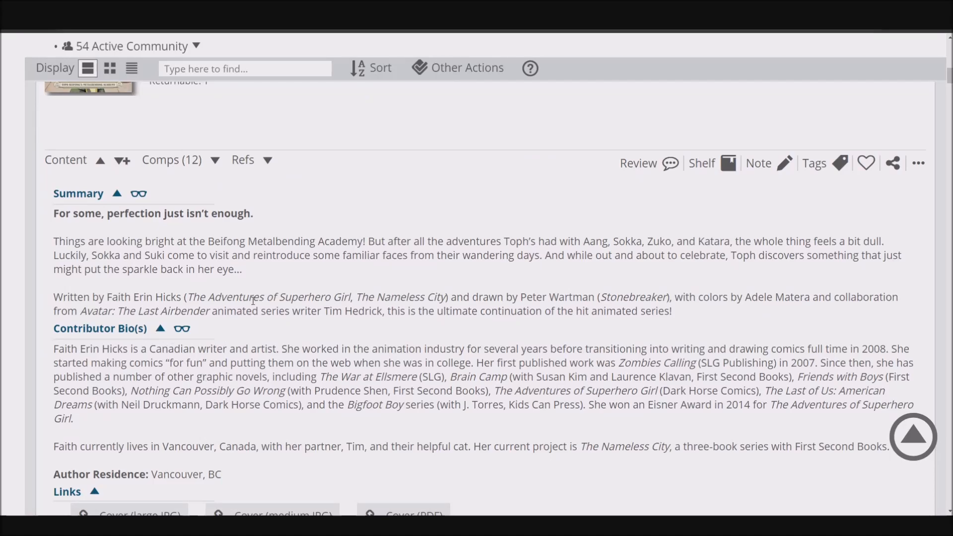
scroll(down, 3)
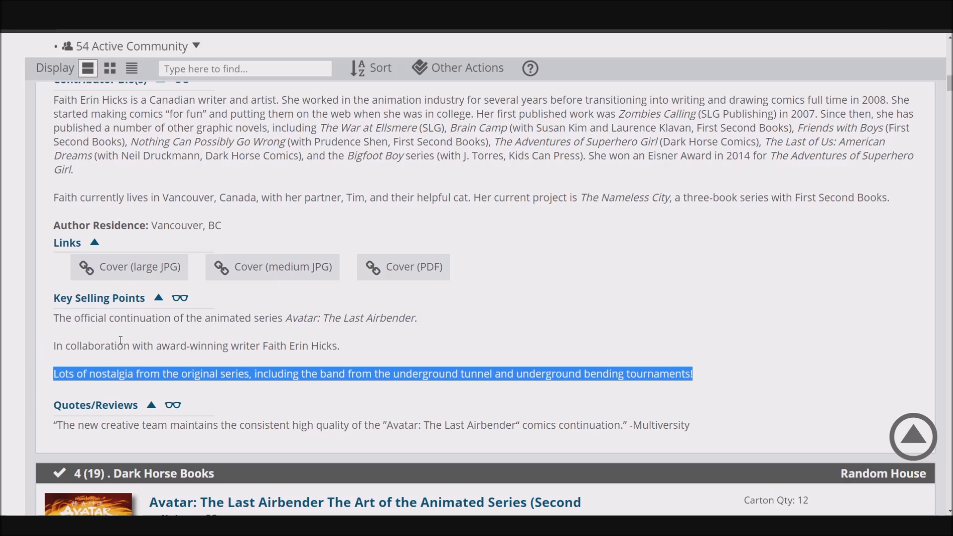
mouse_move(293, 358)
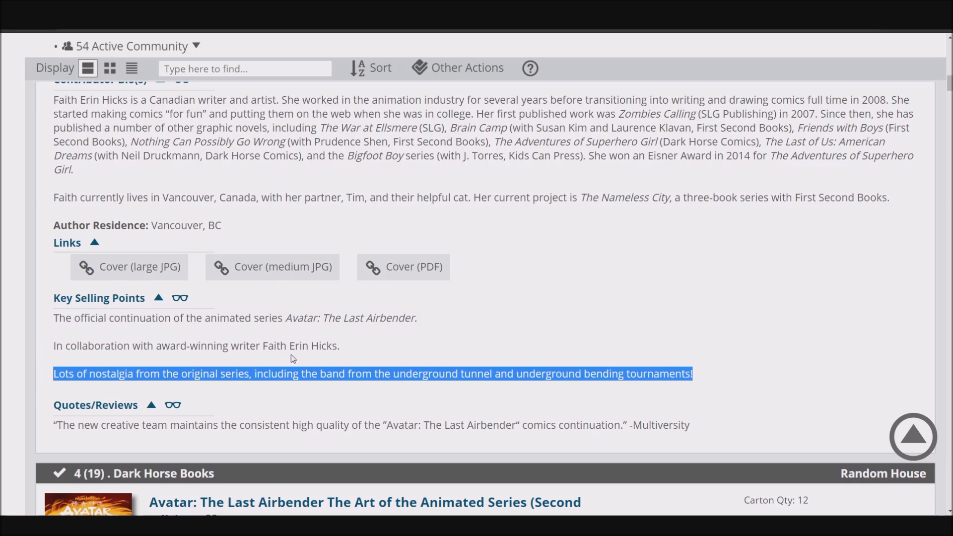
mouse_move(286, 351)
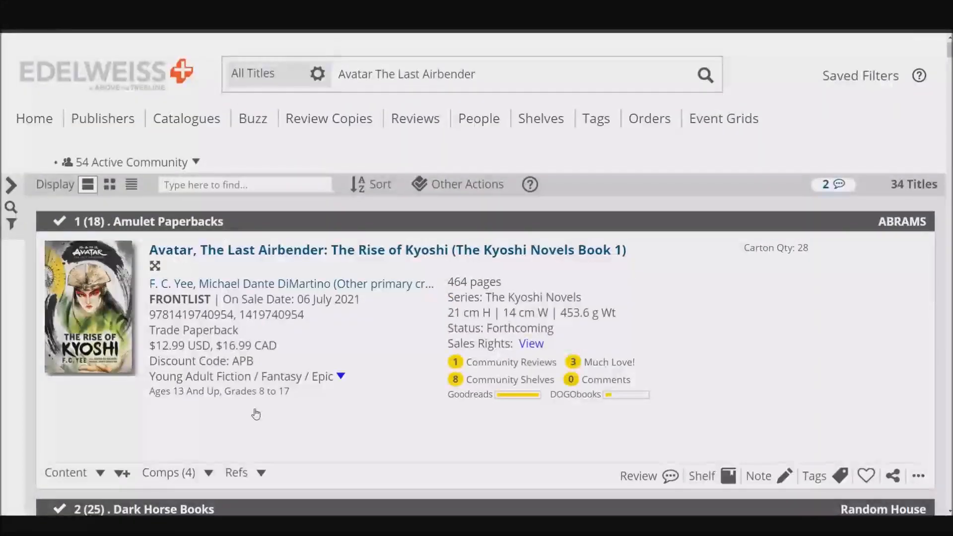
Scroll the reopened record down to its Key Selling Points and Multiversity quote.
scroll(down, 3)
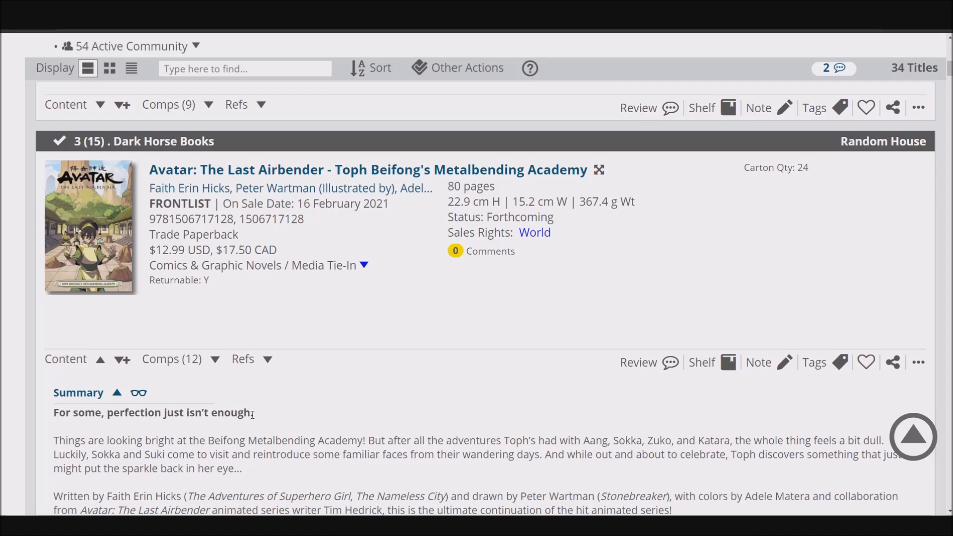
scroll(down, 3)
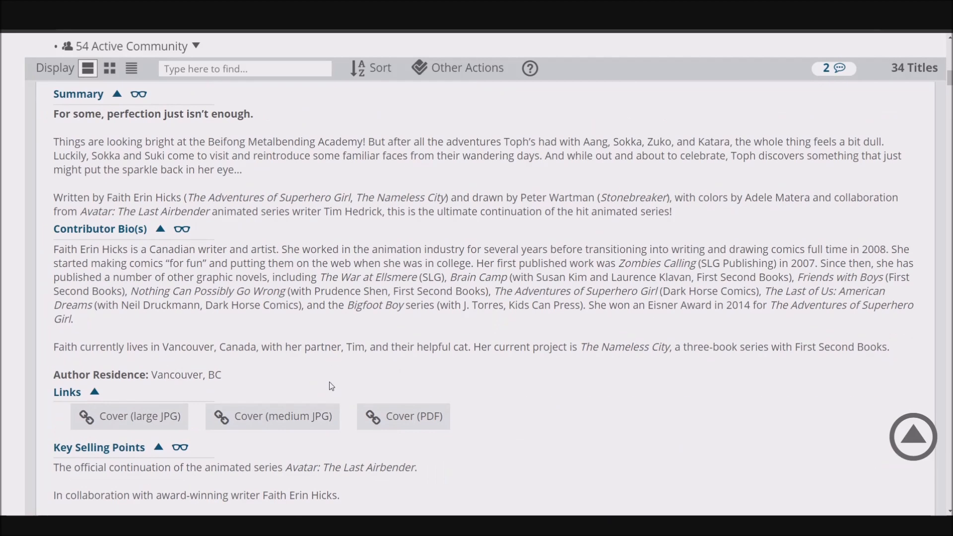
scroll(down, 3)
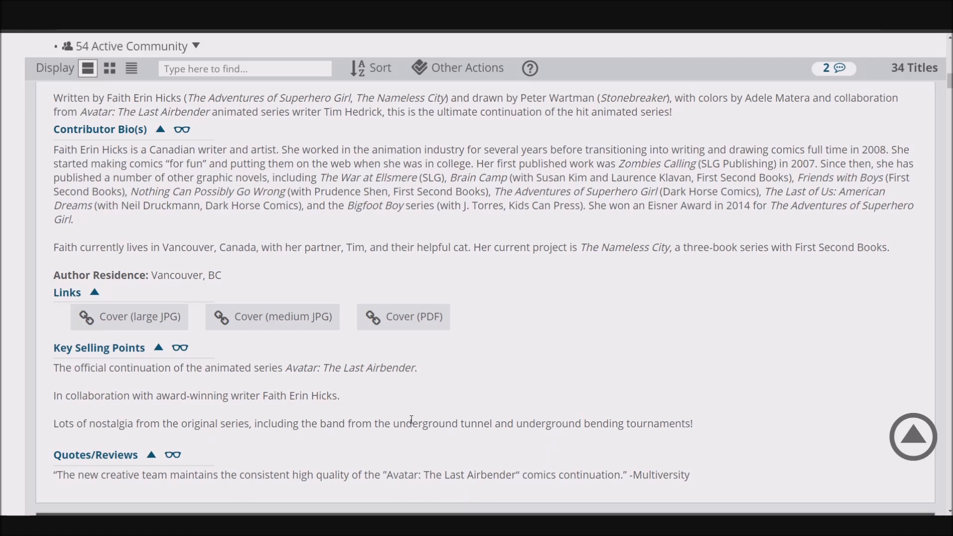
mouse_move(649, 428)
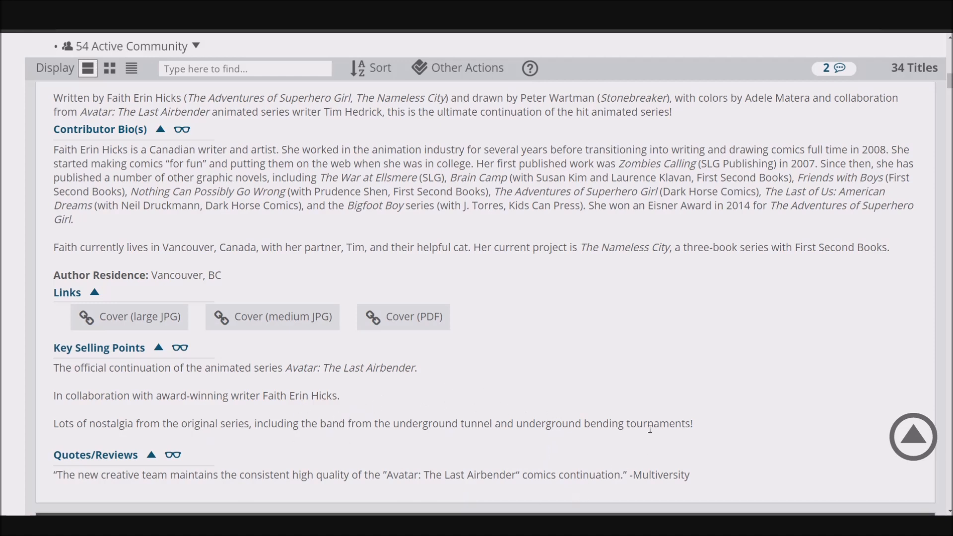
mouse_move(621, 391)
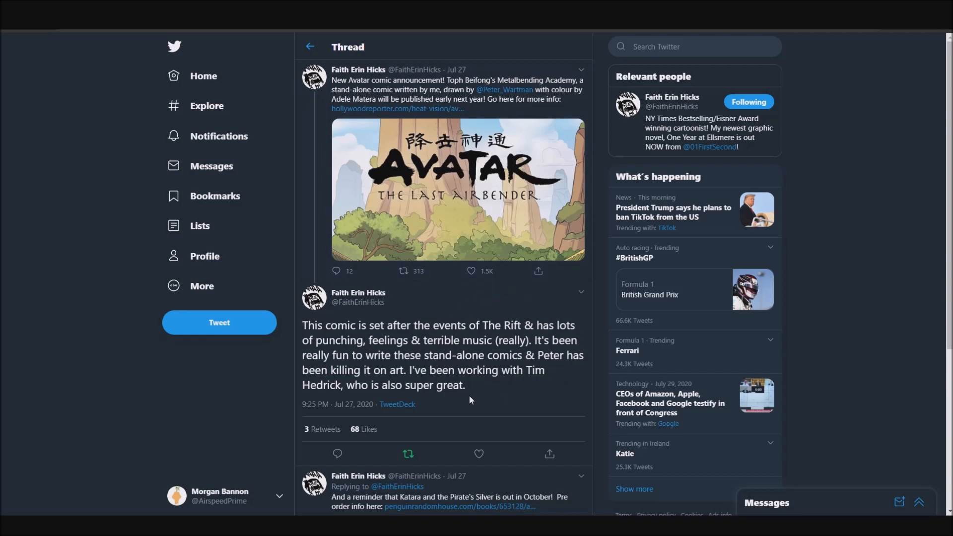
mouse_move(409, 399)
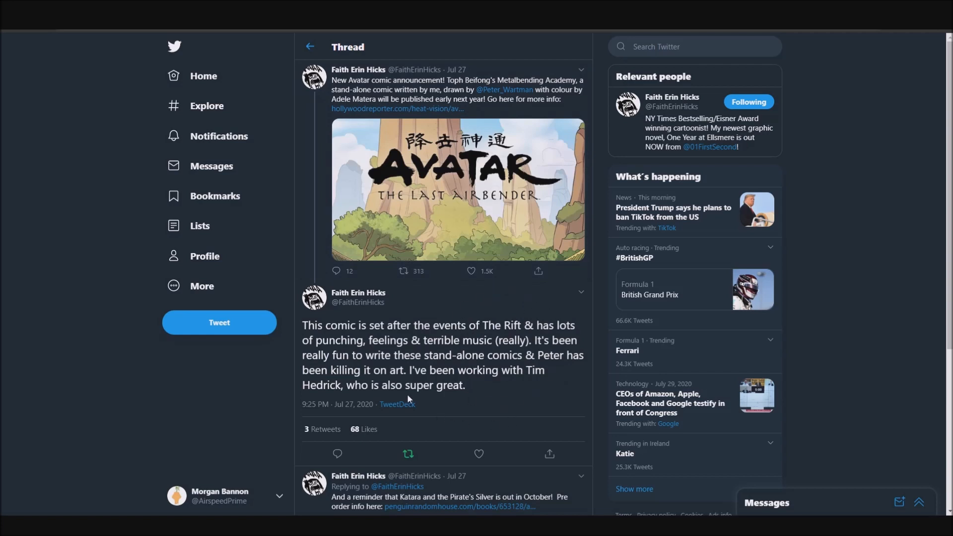